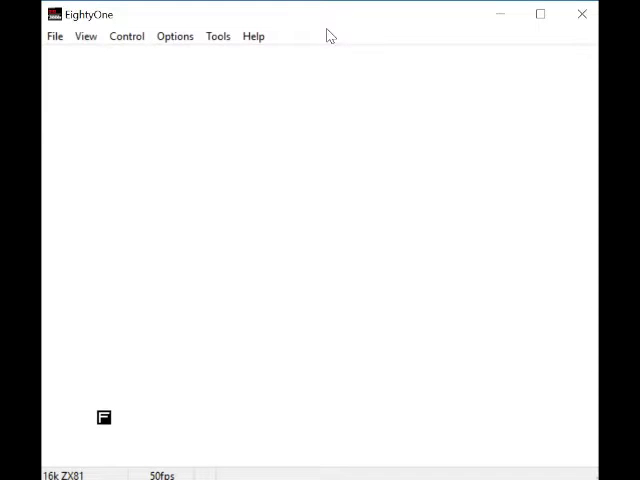
{"action": "mouse_move", "coordinate": [361, 58]}
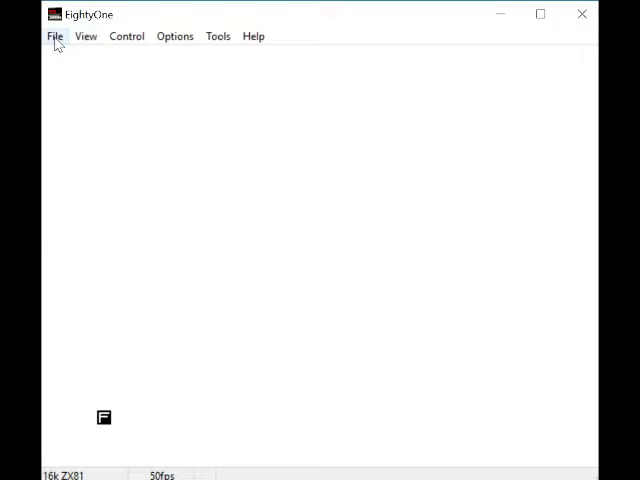
- Load a .P game tape from the Games folder so 'ANYONE THERE?' appears
{"action": "left_click", "coordinate": [55, 36]}
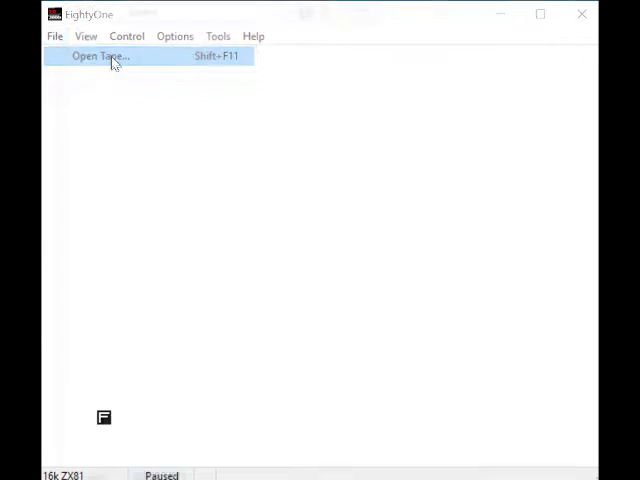
{"action": "left_click", "coordinate": [99, 55]}
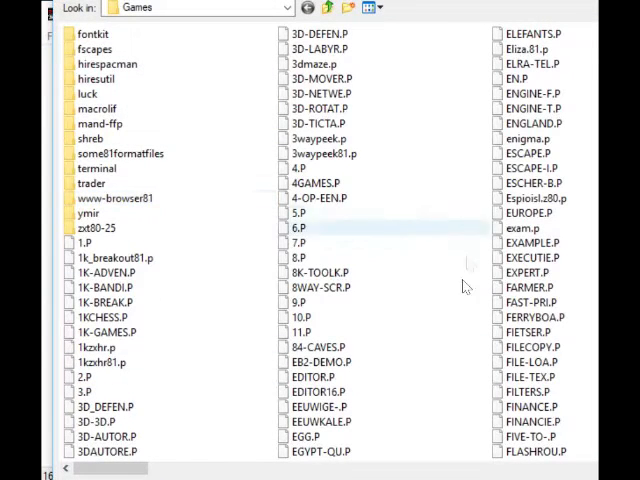
{"action": "left_click", "coordinate": [320, 361]}
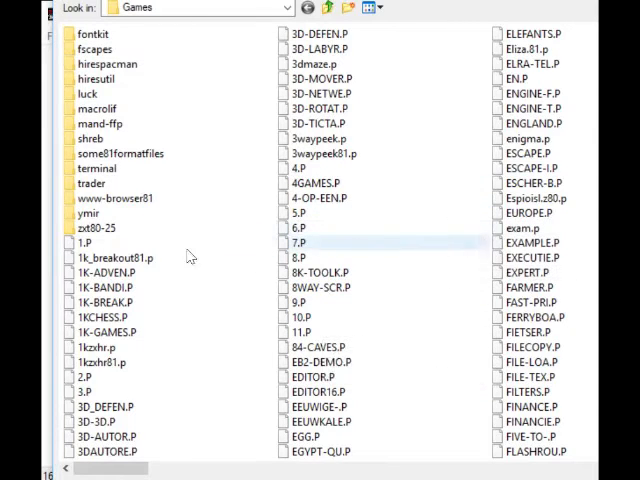
{"action": "double_click", "coordinate": [297, 242]}
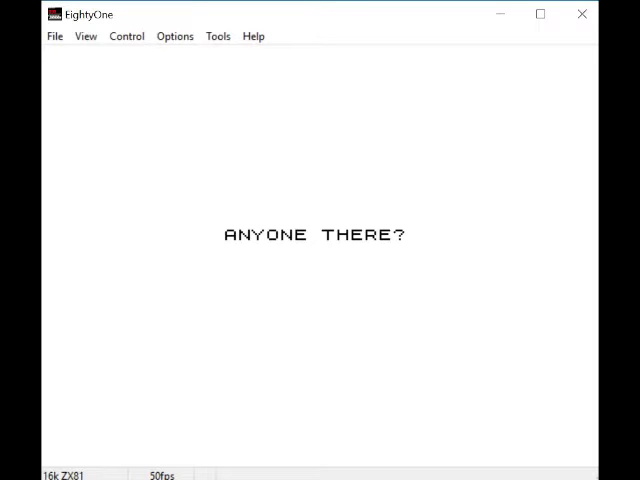
{"action": "mouse_move", "coordinate": [175, 298]}
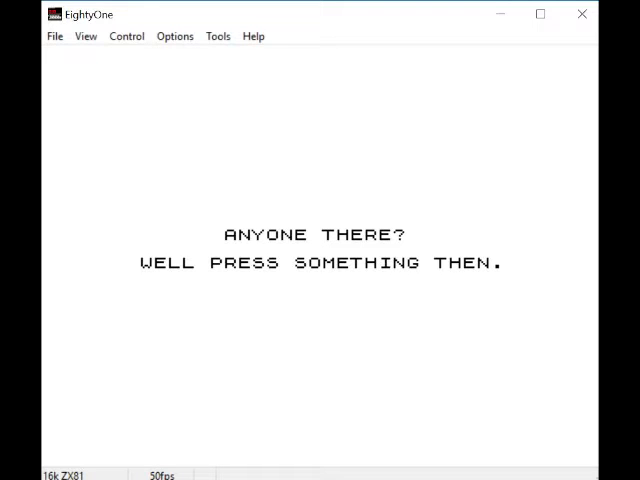
{"action": "left_click", "coordinate": [54, 36]}
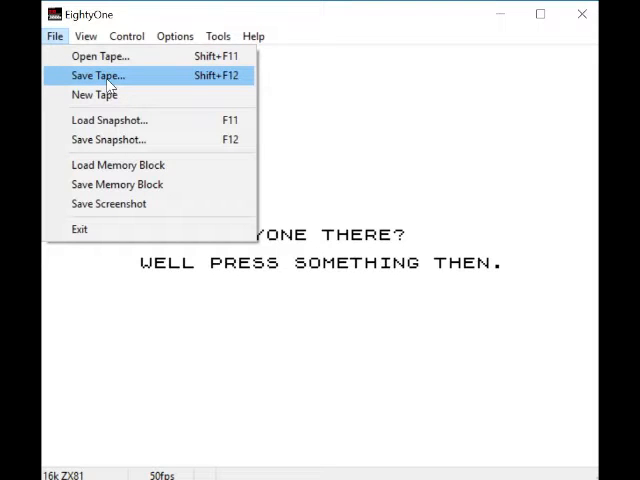
{"action": "mouse_move", "coordinate": [128, 88]}
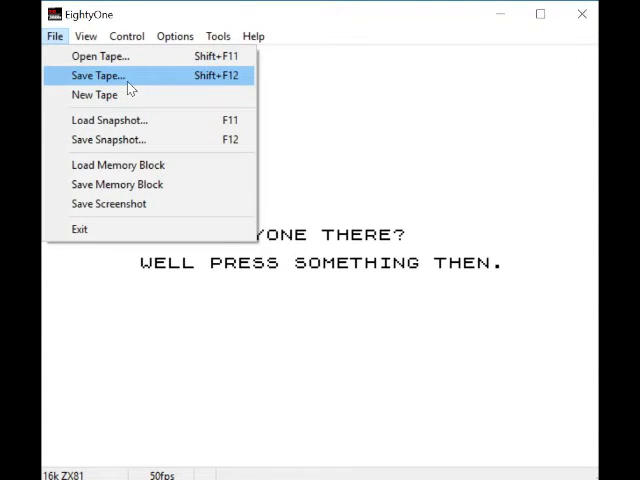
{"action": "left_click", "coordinate": [96, 75]}
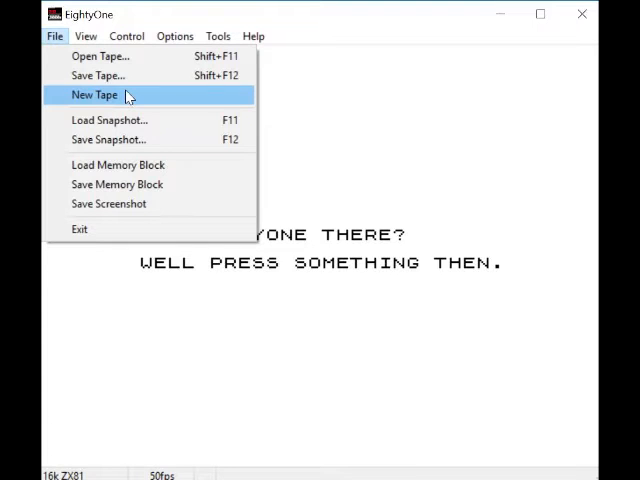
{"action": "mouse_move", "coordinate": [55, 36]}
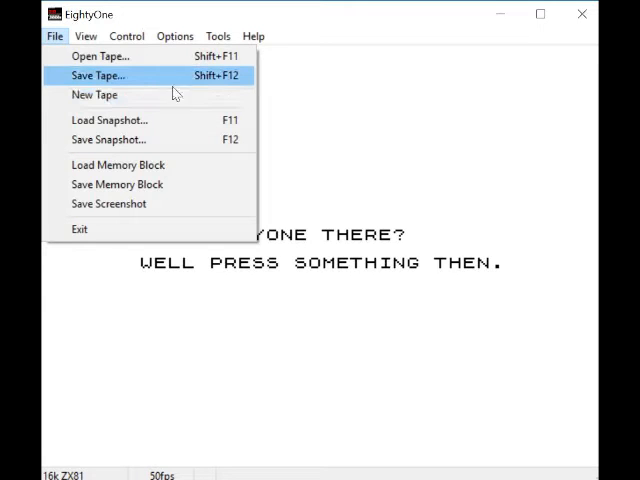
{"action": "mouse_move", "coordinate": [175, 139]}
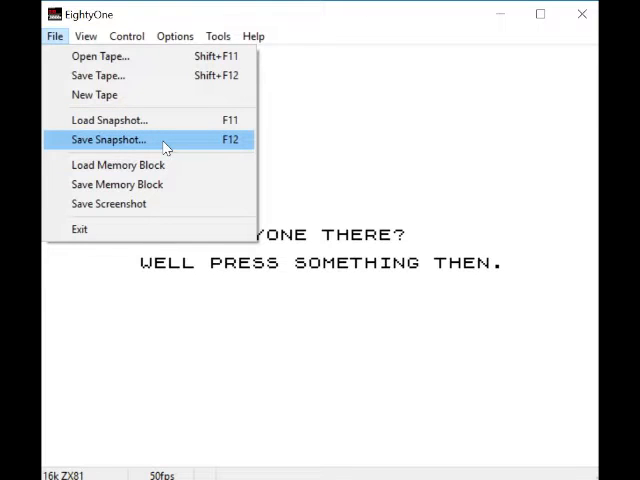
{"action": "mouse_move", "coordinate": [195, 165]}
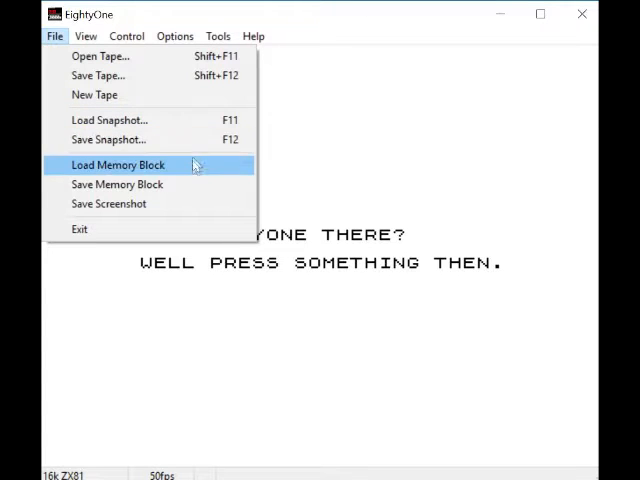
{"action": "mouse_move", "coordinate": [182, 184]}
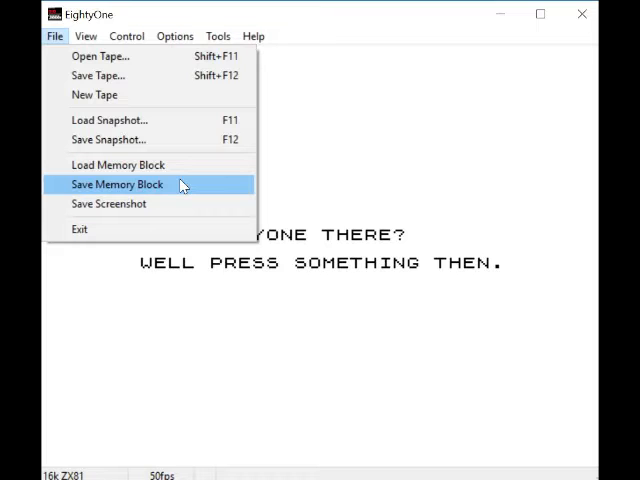
{"action": "mouse_move", "coordinate": [108, 204]}
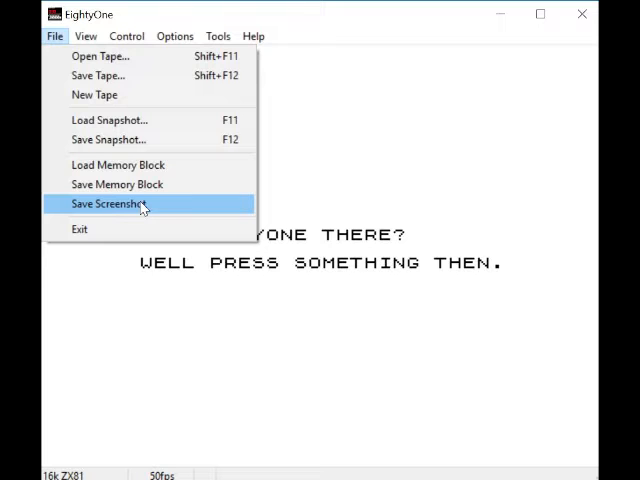
{"action": "mouse_move", "coordinate": [135, 229]}
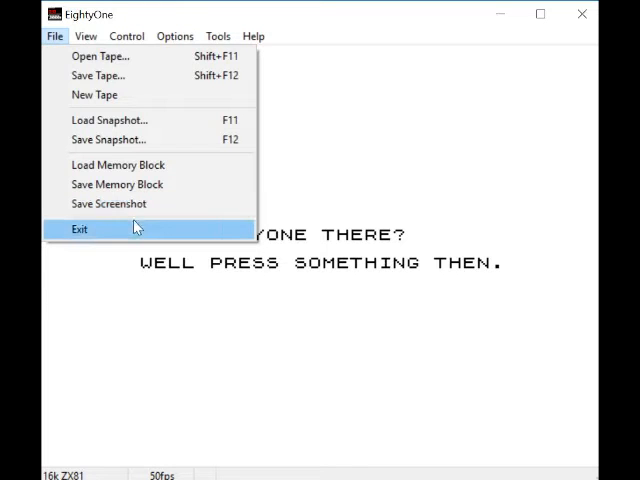
{"action": "left_click", "coordinate": [86, 36]}
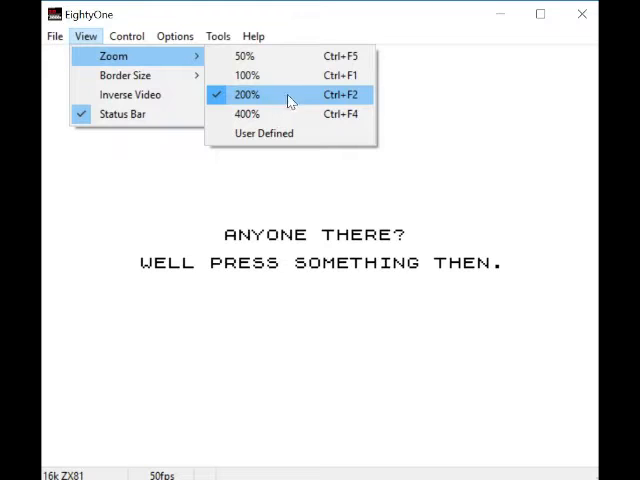
{"action": "mouse_move", "coordinate": [263, 133]}
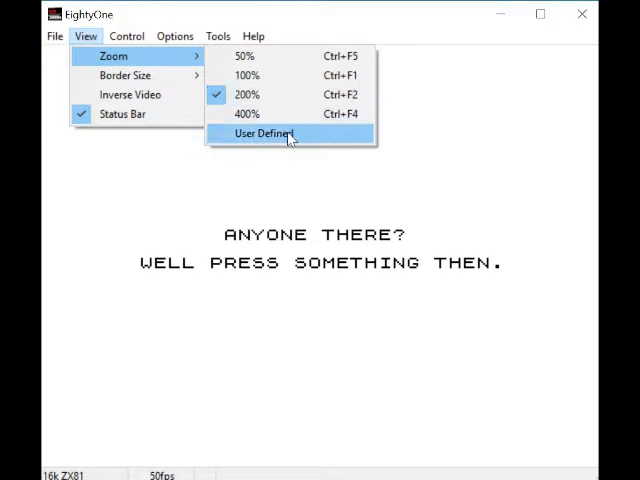
{"action": "mouse_move", "coordinate": [124, 75]}
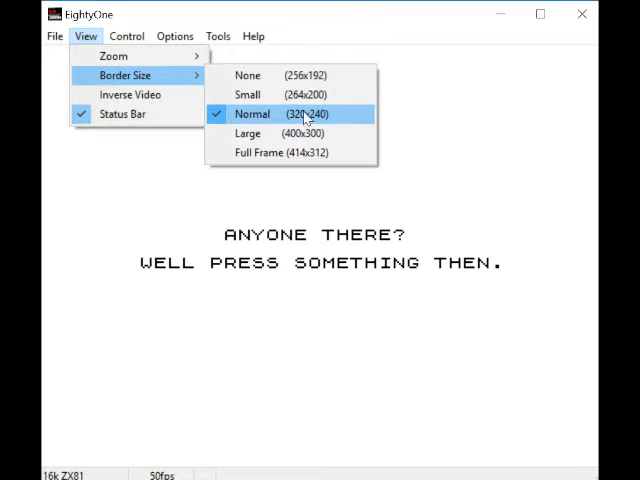
{"action": "mouse_move", "coordinate": [130, 94]}
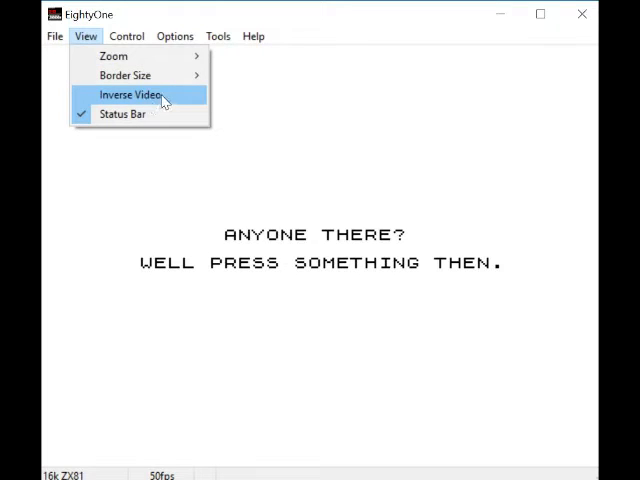
- Turn on Inverse Video so the ZX81 text shows white on black
{"action": "left_click", "coordinate": [129, 94]}
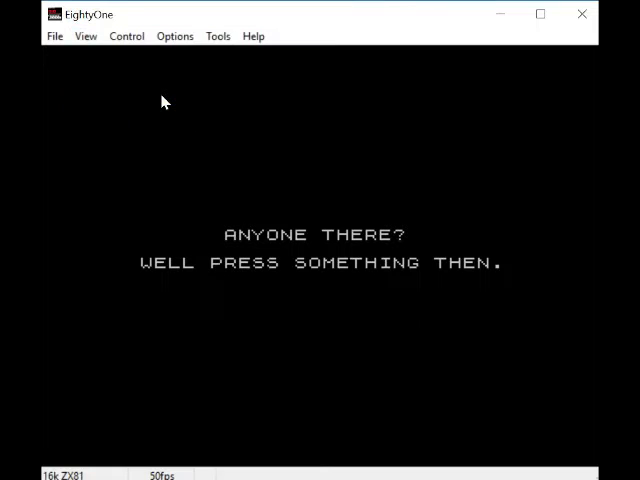
- Browse the Control, View and Help menus, ending with Control reopened for RamPack Wobble
{"action": "left_click", "coordinate": [126, 36]}
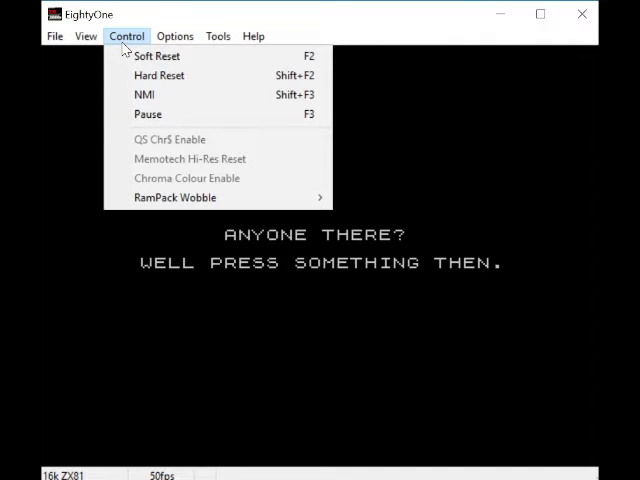
{"action": "left_click", "coordinate": [85, 36]}
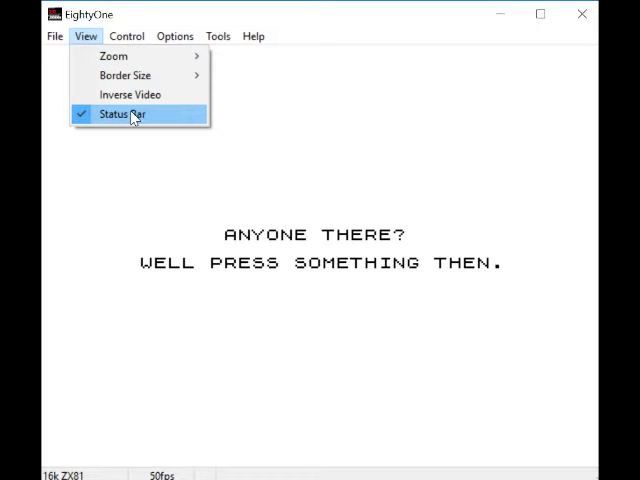
{"action": "left_click", "coordinate": [253, 36]}
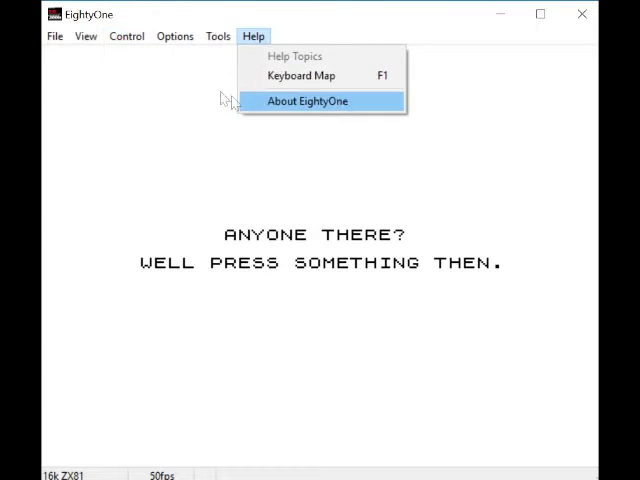
{"action": "left_click", "coordinate": [126, 36]}
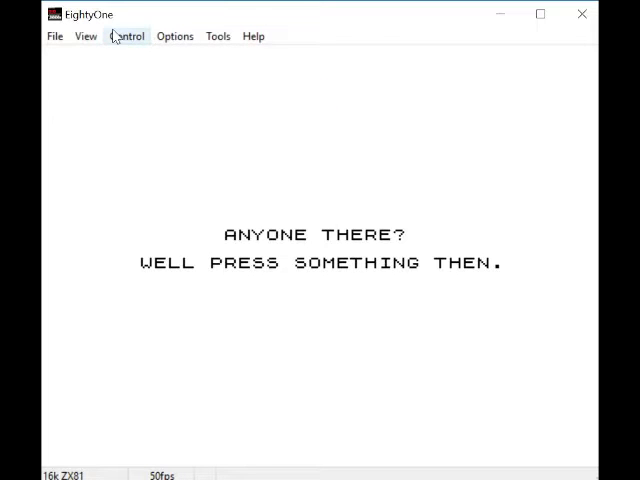
{"action": "left_click", "coordinate": [126, 36]}
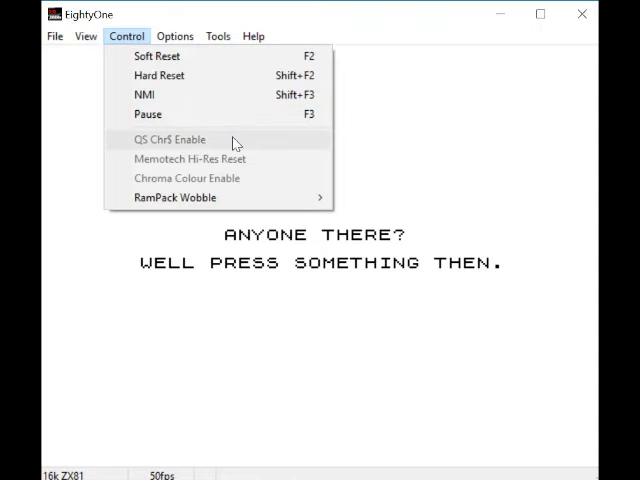
{"action": "left_click", "coordinate": [126, 36]}
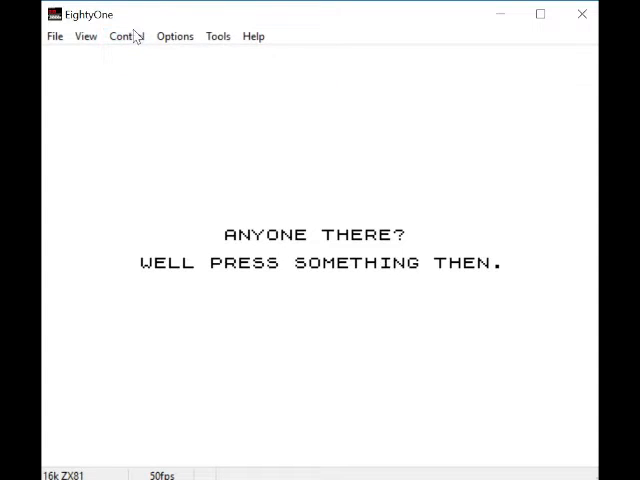
{"action": "left_click", "coordinate": [125, 36]}
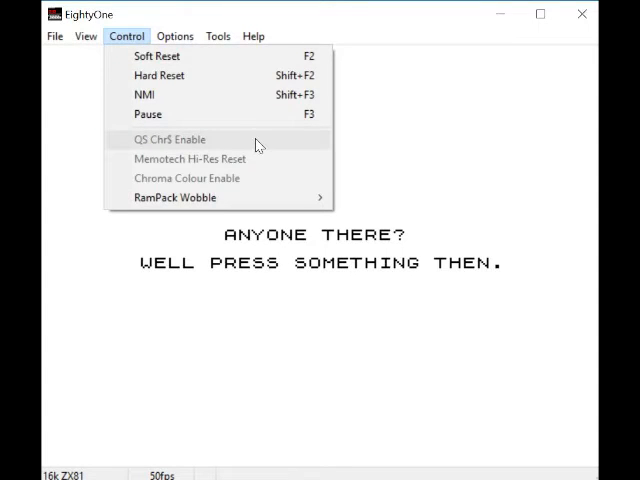
{"action": "mouse_move", "coordinate": [280, 178]}
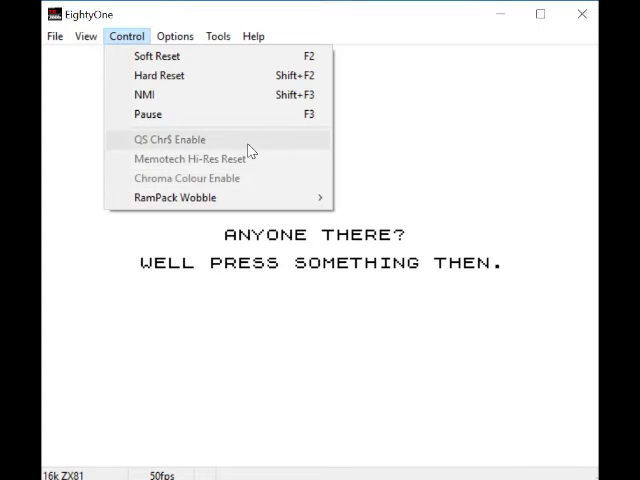
{"action": "mouse_move", "coordinate": [175, 197]}
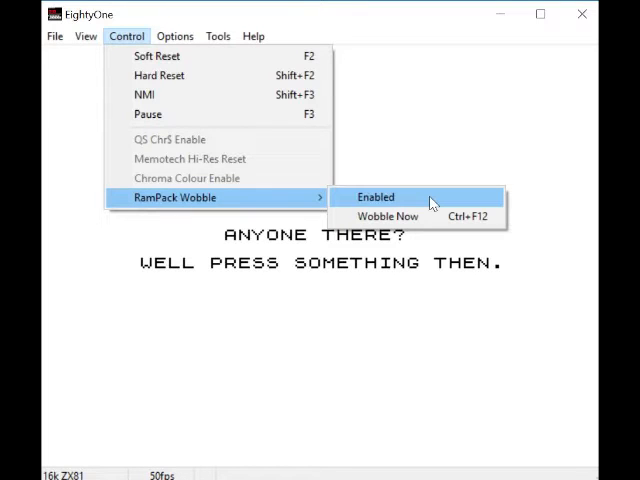
- Apply the EightyOne configuration from Options > Configuration, restarting to a blank screen
{"action": "left_click", "coordinate": [174, 36]}
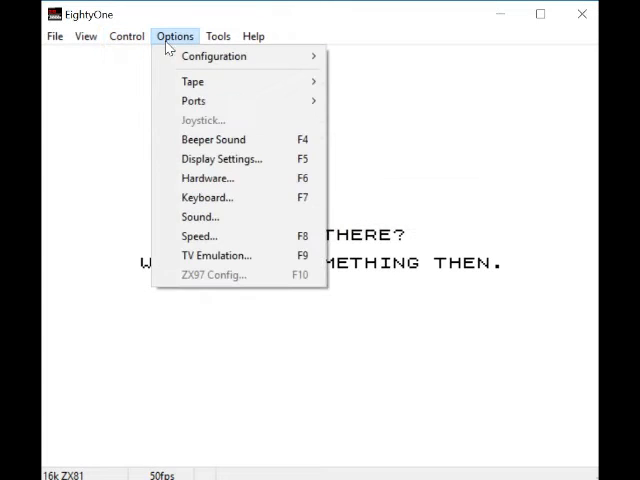
{"action": "mouse_move", "coordinate": [213, 56]}
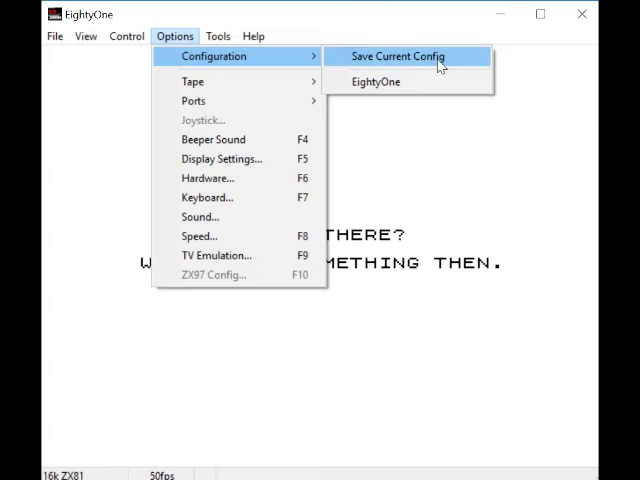
{"action": "mouse_move", "coordinate": [468, 70]}
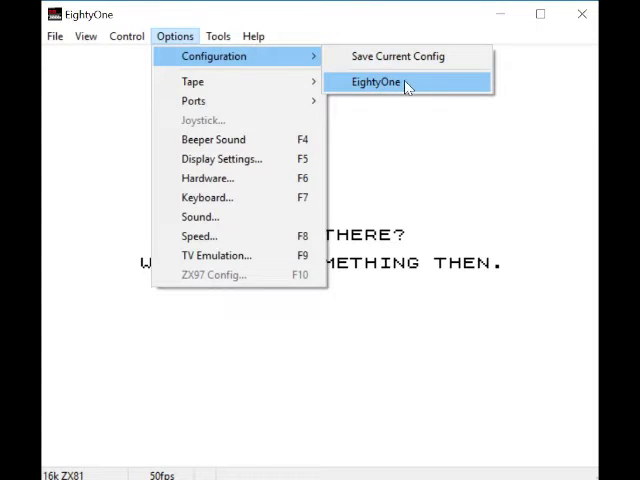
{"action": "left_click", "coordinate": [376, 82]}
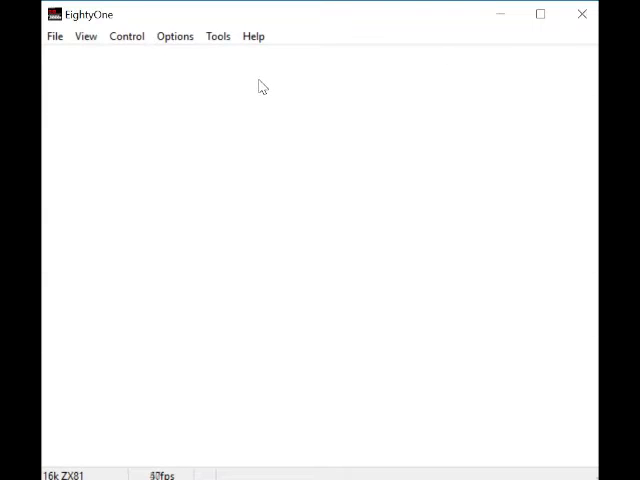
- Check that Tape Source and Destination are both set to TZX Manager
{"action": "left_click", "coordinate": [175, 36]}
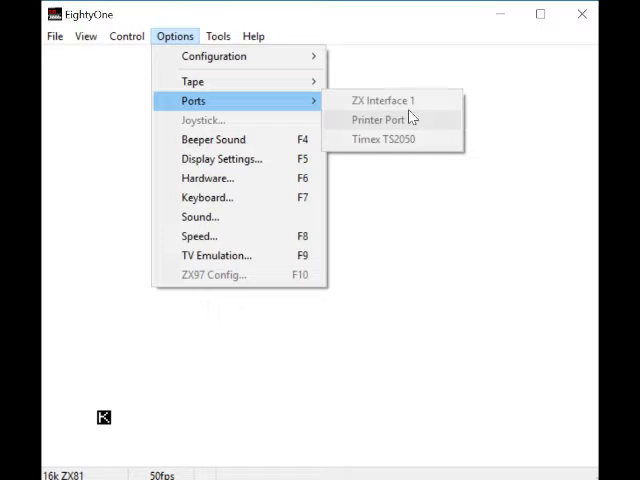
{"action": "mouse_move", "coordinate": [193, 81]}
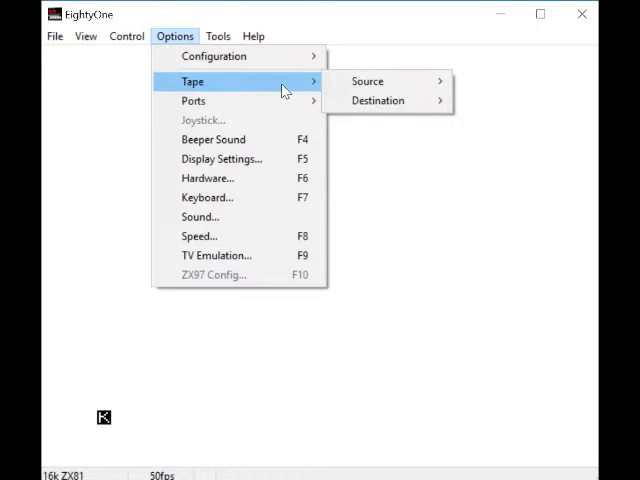
{"action": "mouse_move", "coordinate": [260, 88]}
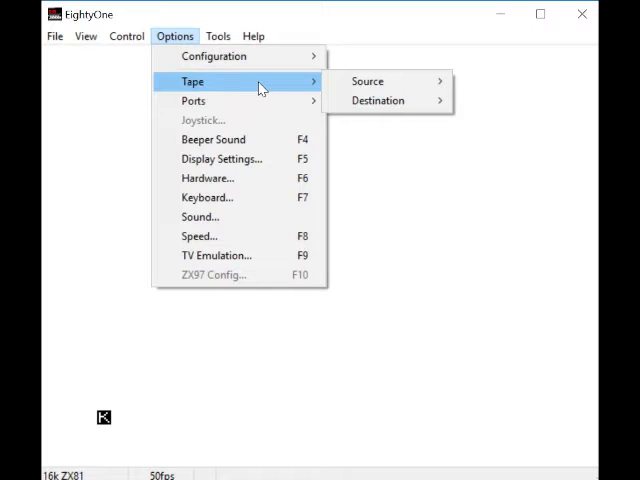
{"action": "left_click", "coordinate": [368, 81]}
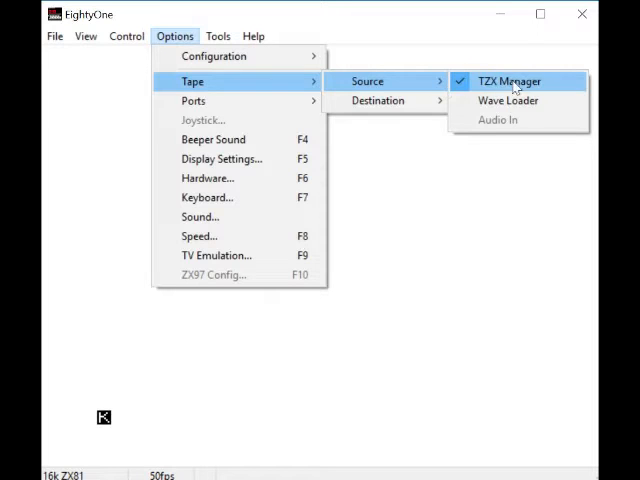
{"action": "mouse_move", "coordinate": [378, 100]}
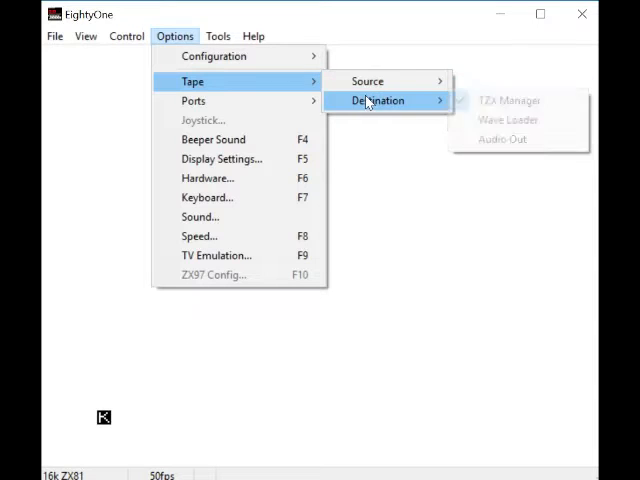
{"action": "mouse_move", "coordinate": [367, 81]}
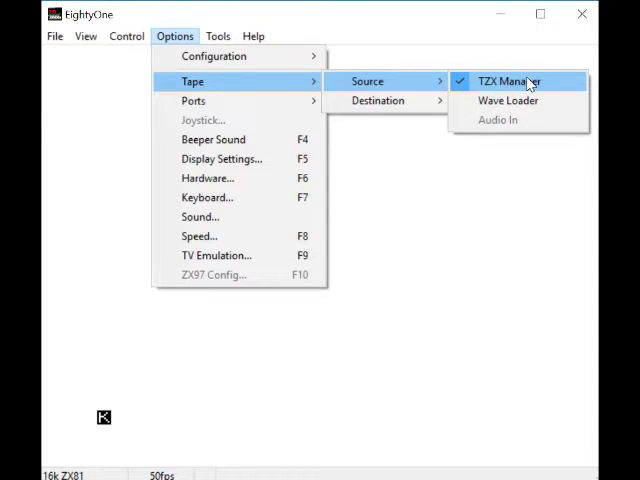
{"action": "mouse_move", "coordinate": [378, 100]}
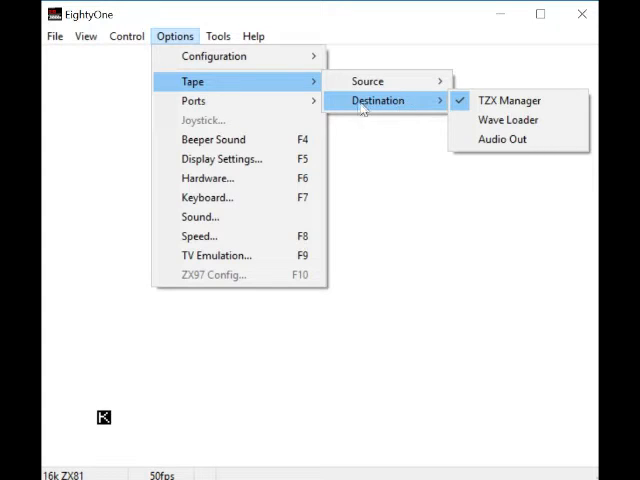
{"action": "mouse_move", "coordinate": [193, 100]}
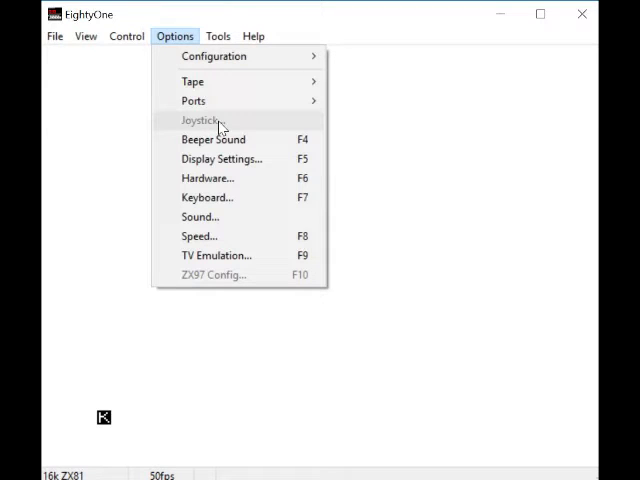
{"action": "mouse_move", "coordinate": [213, 139]}
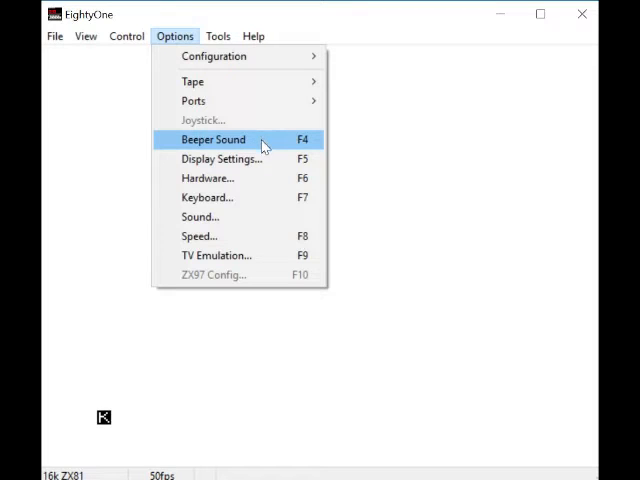
{"action": "mouse_move", "coordinate": [253, 140]}
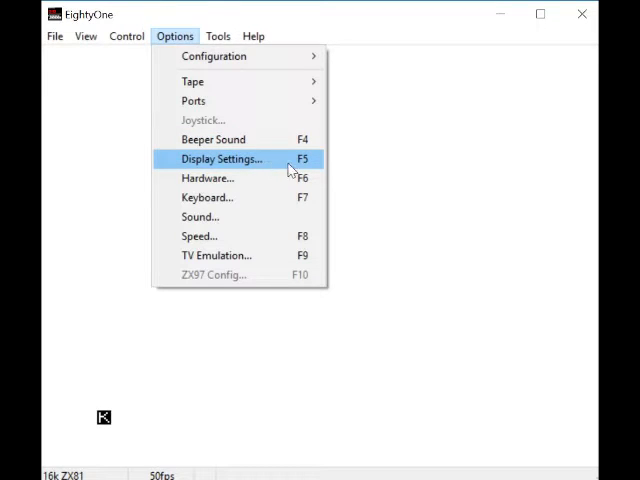
{"action": "mouse_move", "coordinate": [245, 168]}
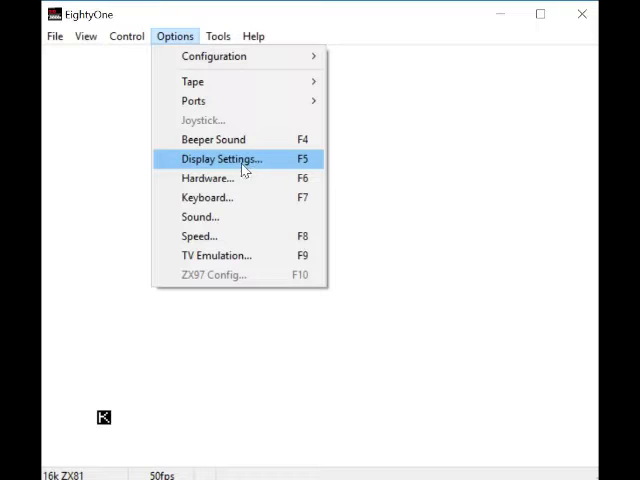
{"action": "mouse_move", "coordinate": [250, 165]}
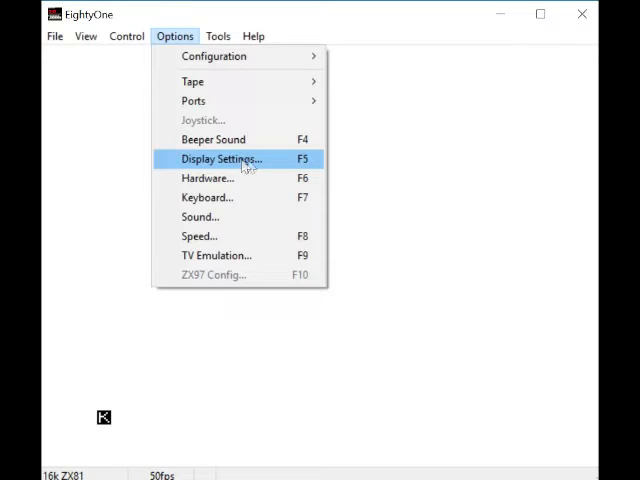
{"action": "left_click", "coordinate": [220, 159]}
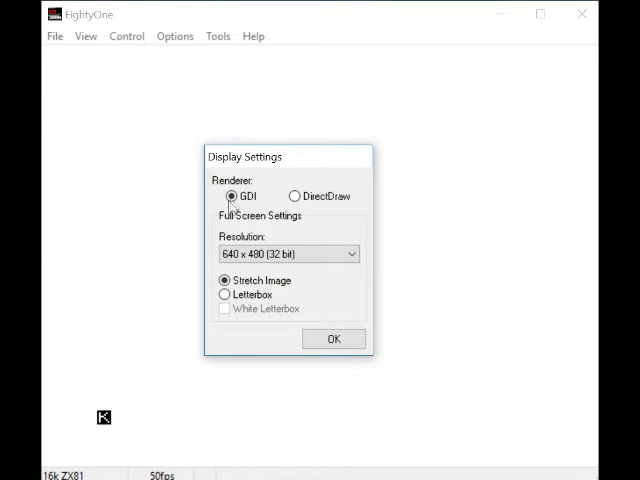
{"action": "mouse_move", "coordinate": [358, 210]}
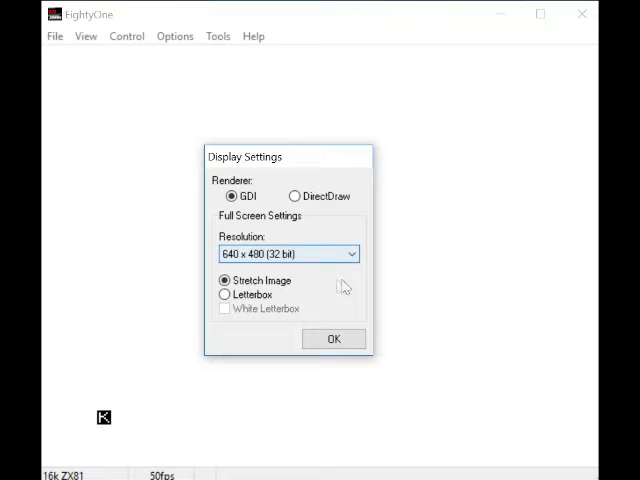
{"action": "left_click", "coordinate": [333, 339]}
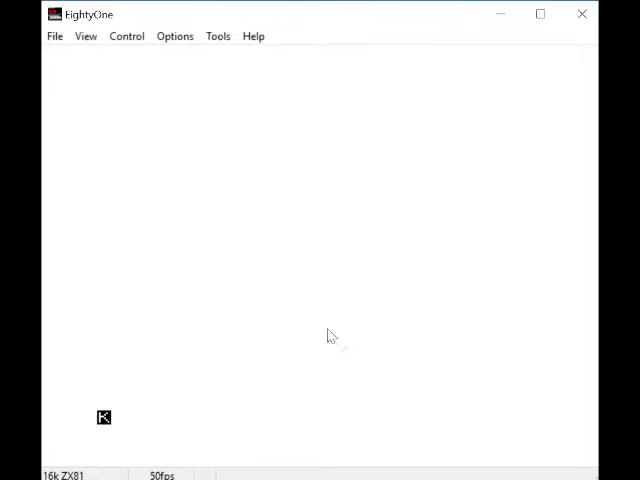
{"action": "left_click", "coordinate": [175, 36]}
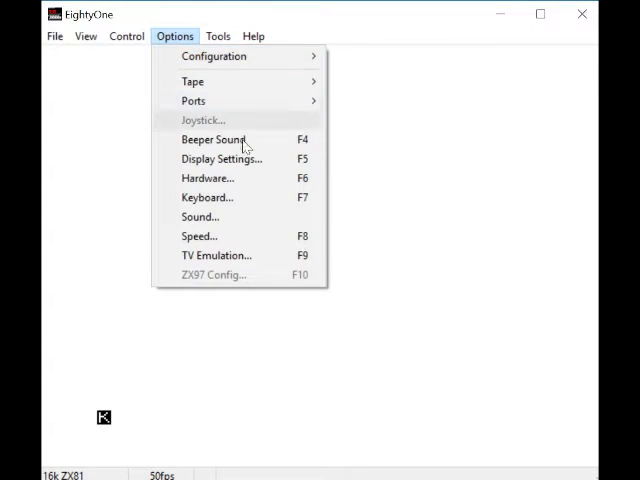
{"action": "mouse_move", "coordinate": [221, 159]}
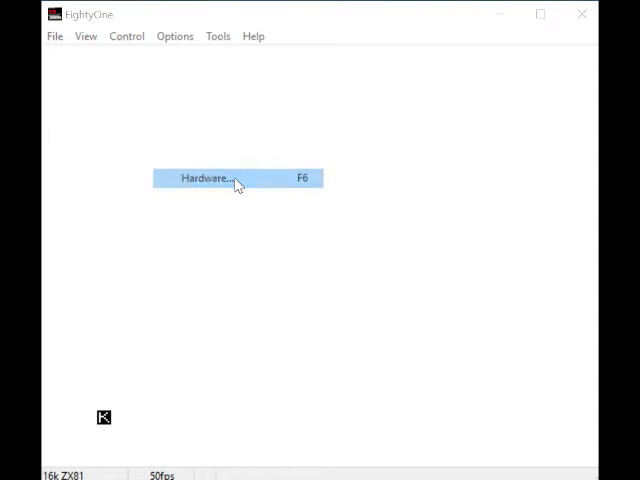
- Open Hardware settings, keep the 16k RAM pack, and expand the extra Settings
{"action": "left_click", "coordinate": [207, 178]}
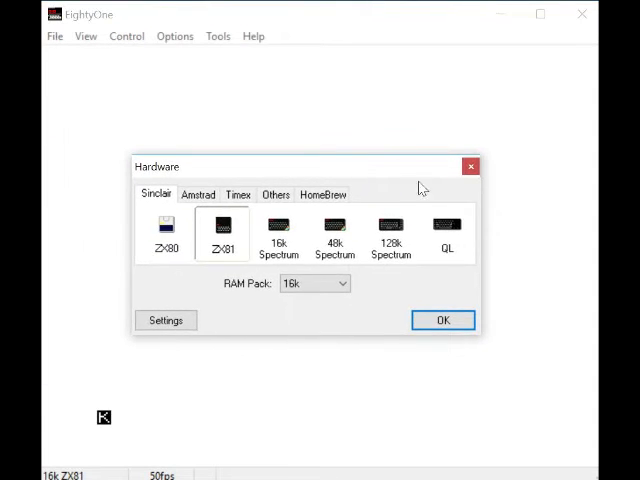
{"action": "mouse_move", "coordinate": [358, 208]}
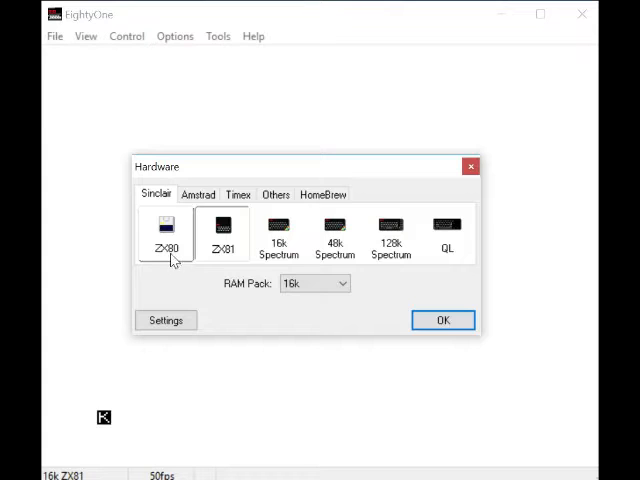
{"action": "left_click", "coordinate": [223, 235]}
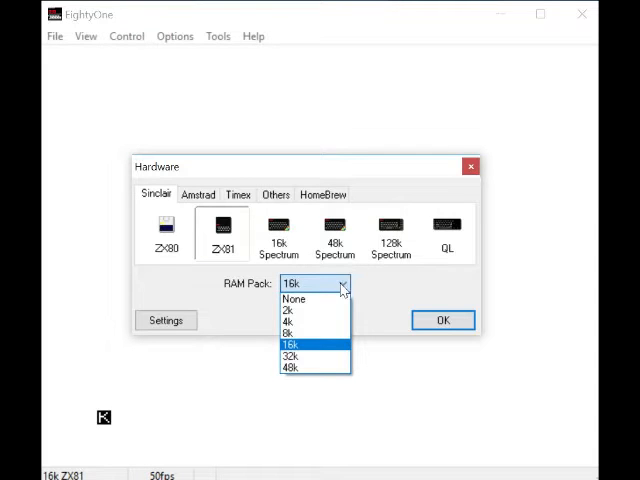
{"action": "left_click", "coordinate": [291, 344]}
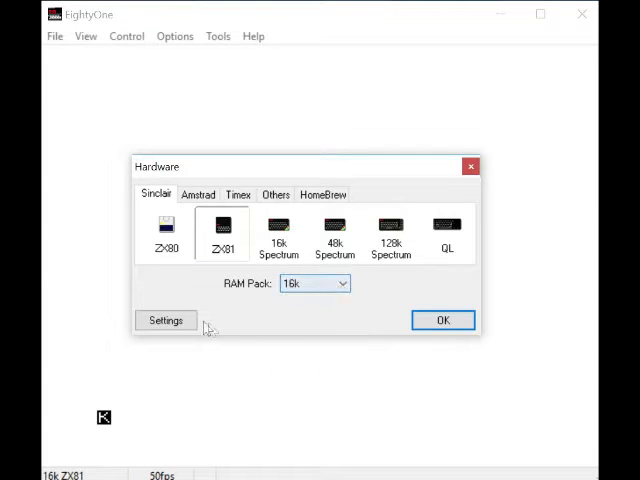
{"action": "left_click", "coordinate": [166, 320]}
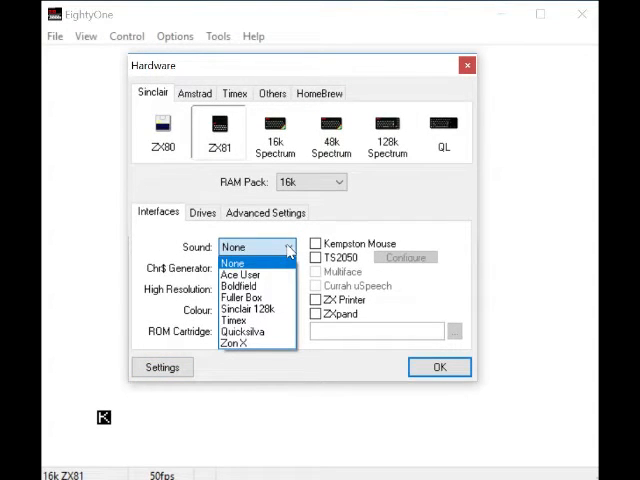
{"action": "left_click", "coordinate": [234, 261]}
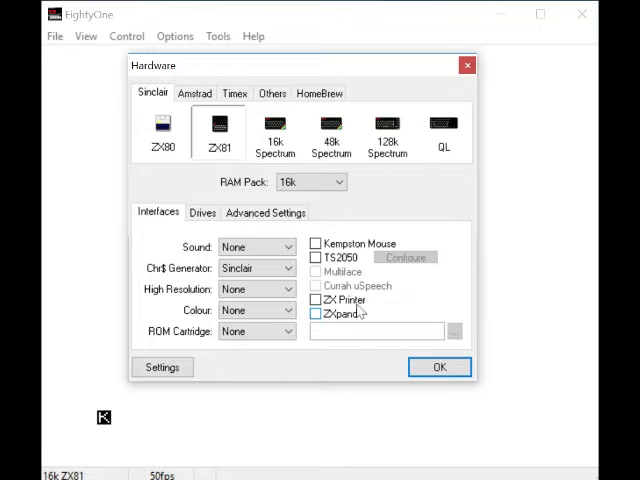
{"action": "left_click", "coordinate": [315, 313]}
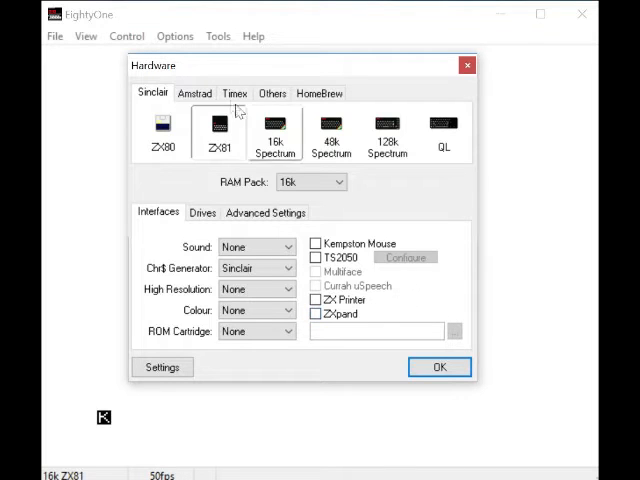
{"action": "left_click", "coordinate": [215, 128]}
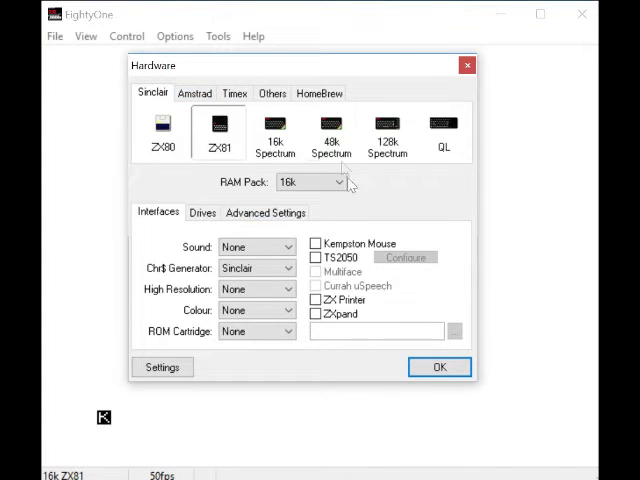
{"action": "left_click", "coordinate": [330, 132]}
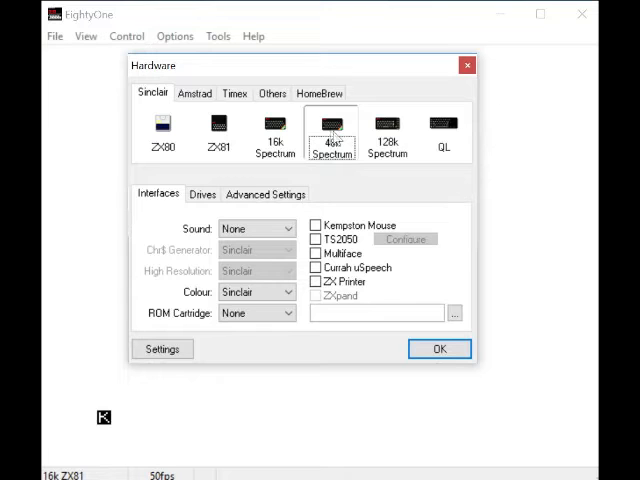
{"action": "left_click", "coordinate": [216, 130]}
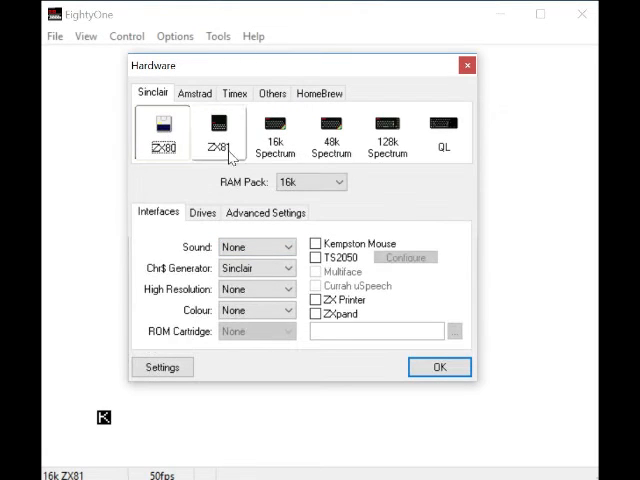
{"action": "left_click", "coordinate": [216, 130]}
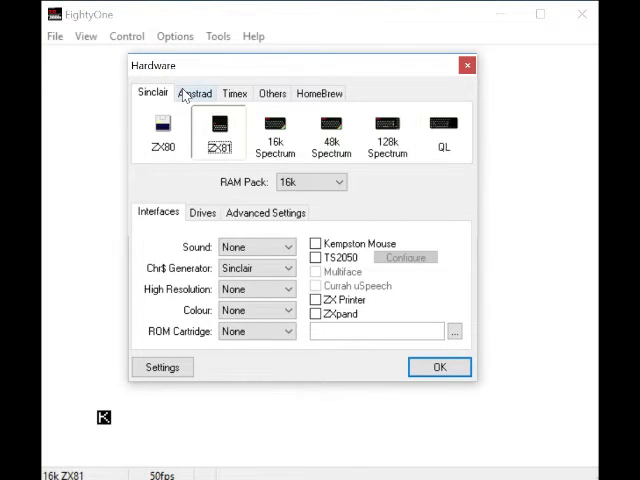
- View the Amstrad, Timex, Others and HomeBrew tabs, then return to Sinclair and accept
{"action": "left_click", "coordinate": [194, 92]}
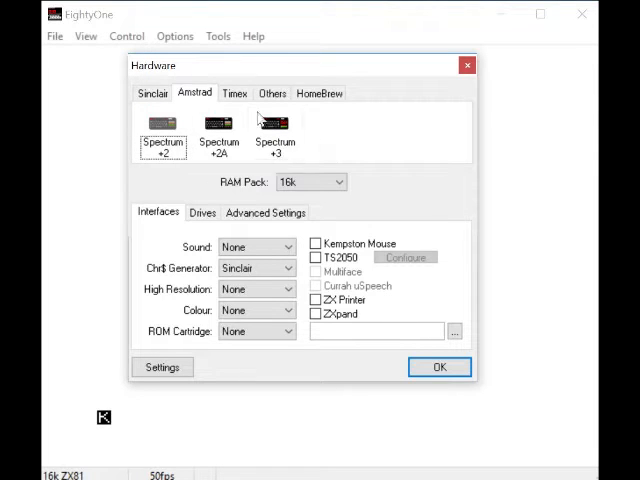
{"action": "left_click", "coordinate": [234, 92]}
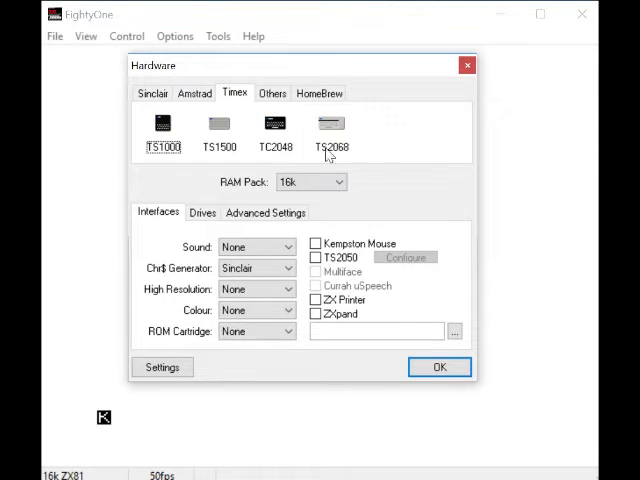
{"action": "left_click", "coordinate": [272, 93]}
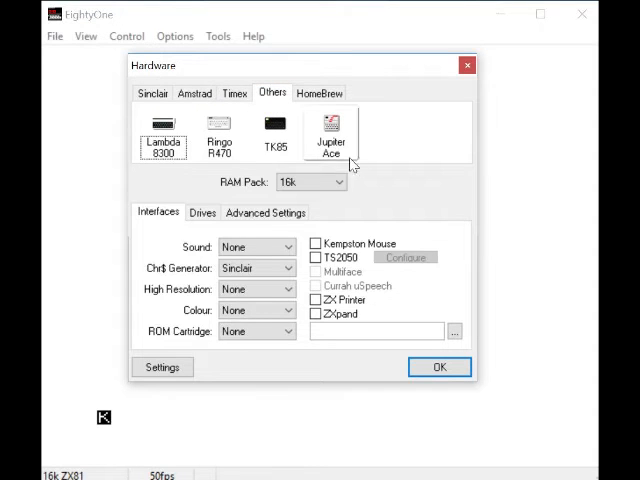
{"action": "left_click", "coordinate": [318, 92]}
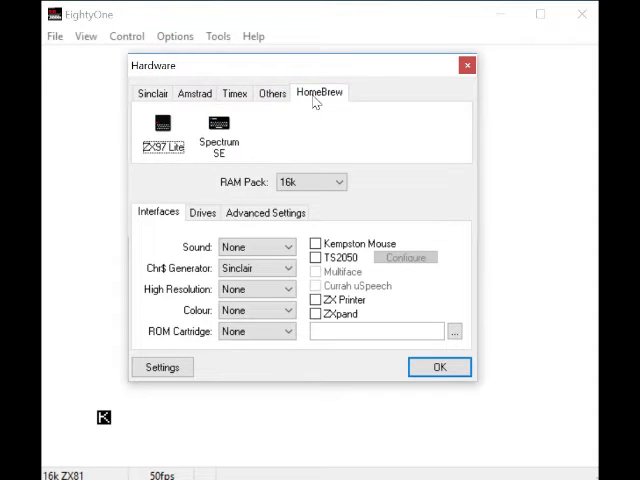
{"action": "left_click", "coordinate": [149, 92]}
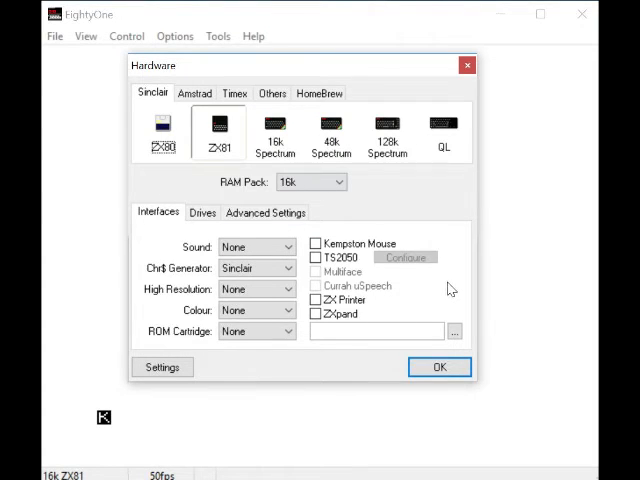
{"action": "mouse_move", "coordinate": [498, 280]}
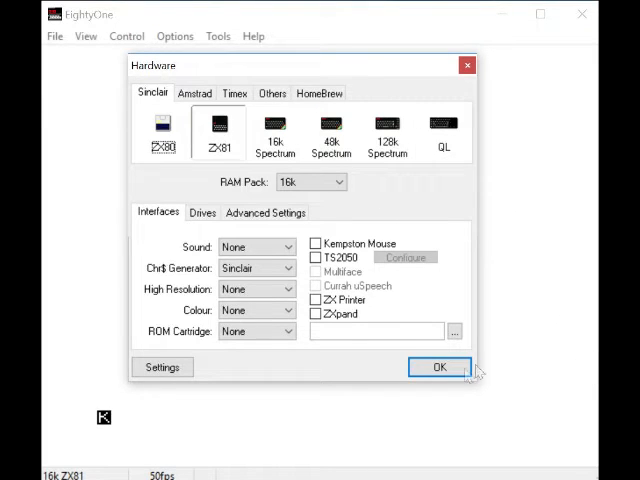
{"action": "left_click", "coordinate": [439, 367]}
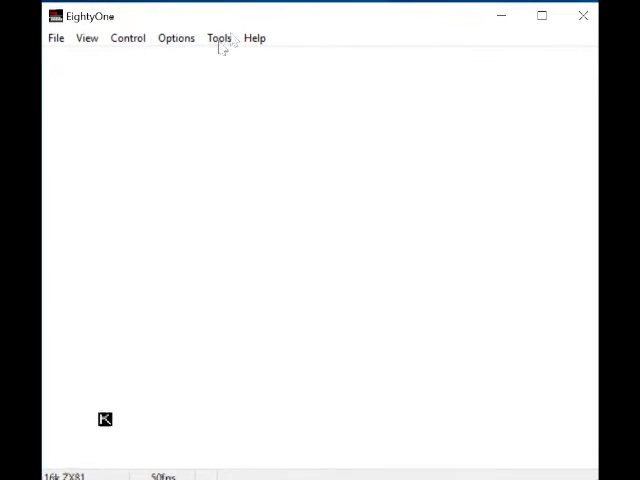
- Open Options > Sound to show AY channel and beeper volumes
{"action": "left_click", "coordinate": [175, 38]}
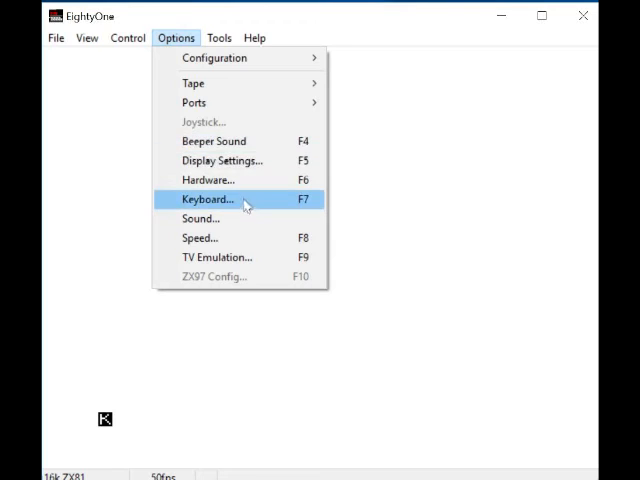
{"action": "left_click", "coordinate": [207, 199]}
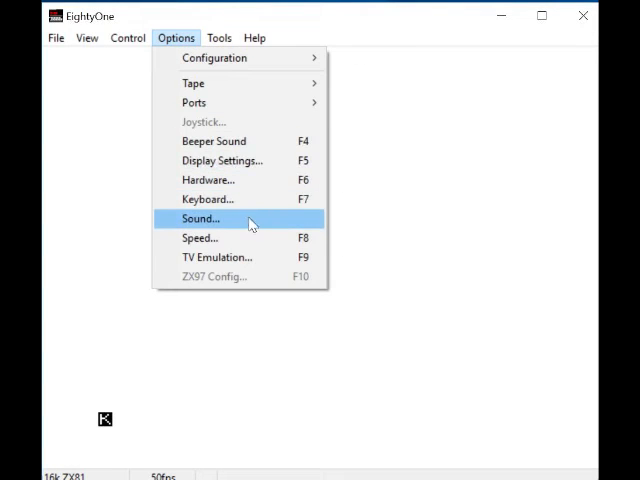
{"action": "left_click", "coordinate": [199, 218]}
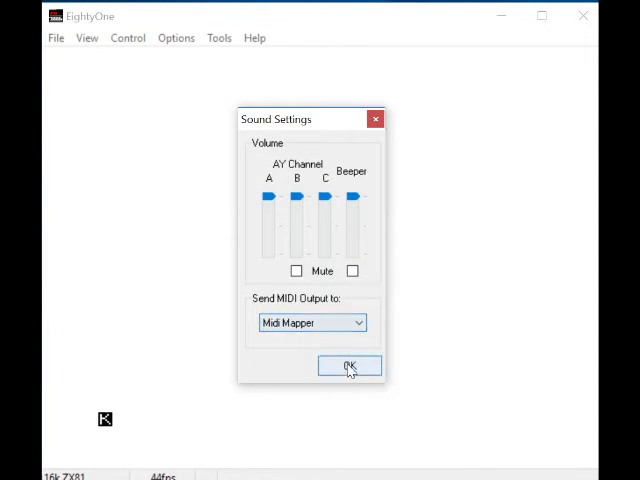
- Close Sound and Speed settings unchanged, reaching the TV Emulation settings
{"action": "left_click", "coordinate": [349, 365]}
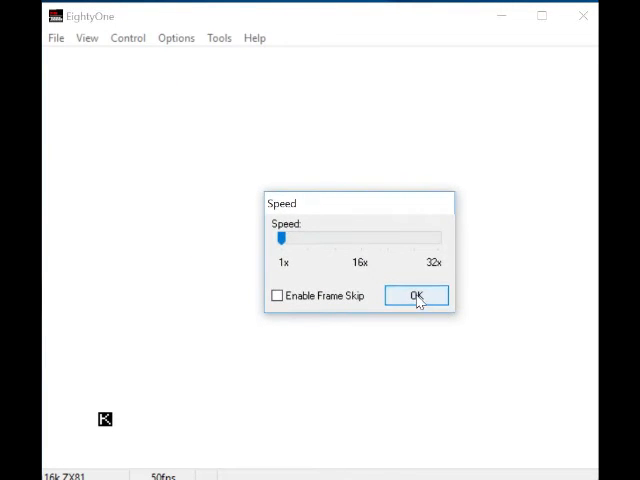
{"action": "left_click", "coordinate": [176, 38]}
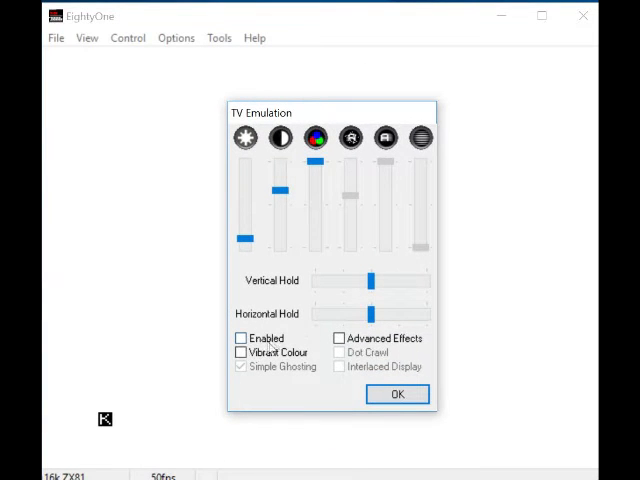
- Toggle TV emulation, Simple Ghosting and Advanced Effects, leave emulation disabled, and confirm
{"action": "left_click", "coordinate": [241, 338]}
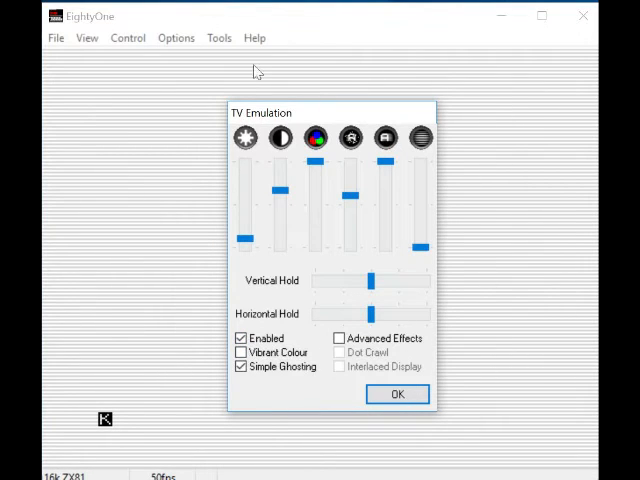
{"action": "mouse_move", "coordinate": [168, 123]}
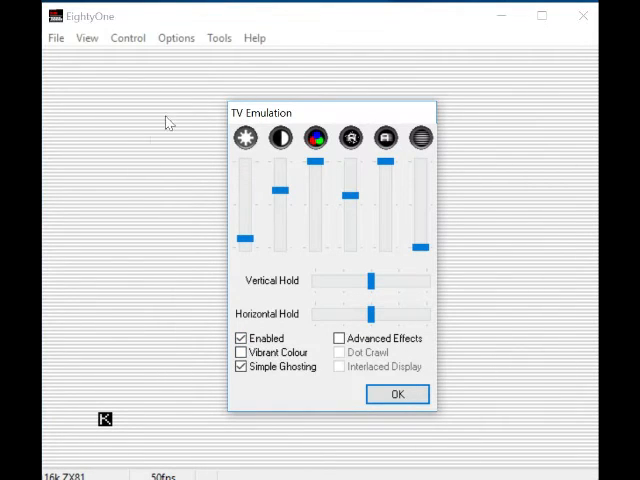
{"action": "mouse_move", "coordinate": [357, 351]}
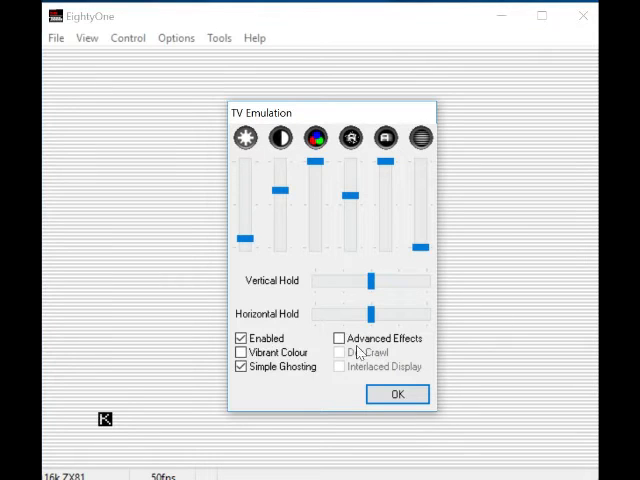
{"action": "left_click", "coordinate": [242, 366]}
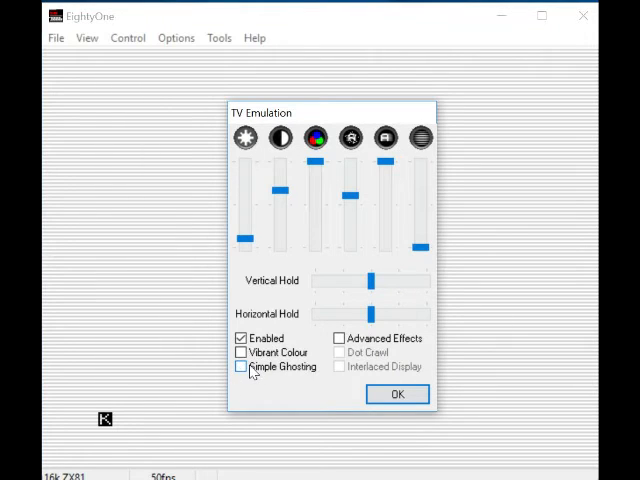
{"action": "left_click", "coordinate": [340, 338]}
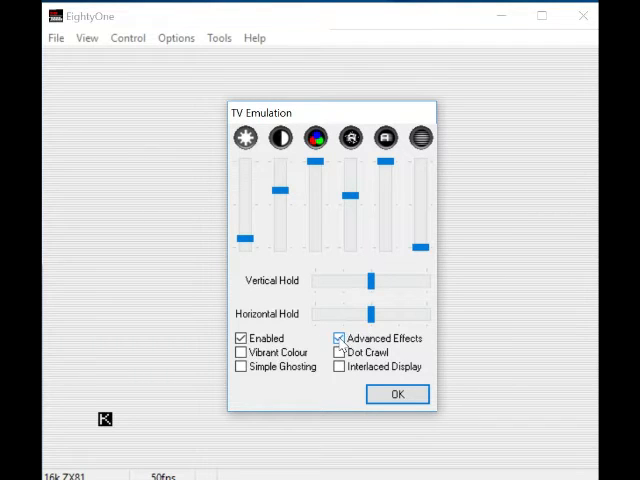
{"action": "left_click", "coordinate": [339, 338]}
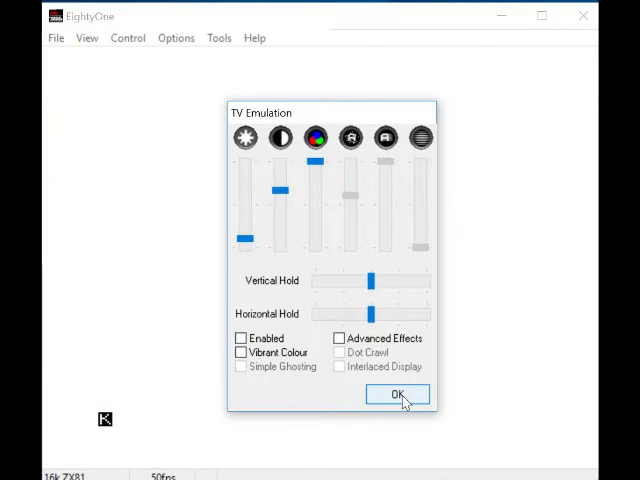
{"action": "left_click", "coordinate": [397, 394]}
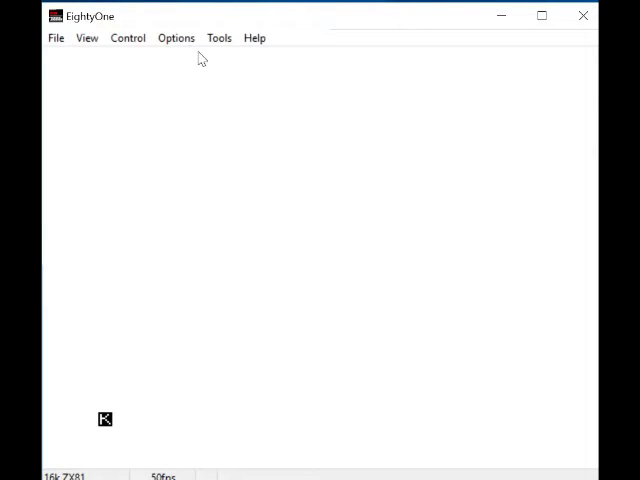
- Browse the Options and Tools menus, then open the ZX Printer output window
{"action": "left_click", "coordinate": [175, 38]}
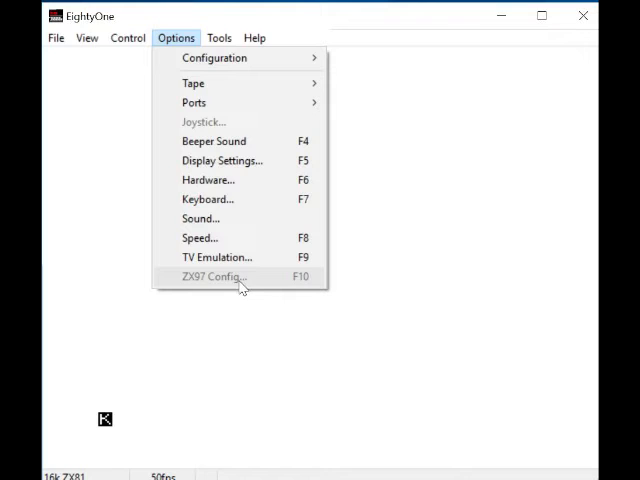
{"action": "left_click", "coordinate": [218, 38]}
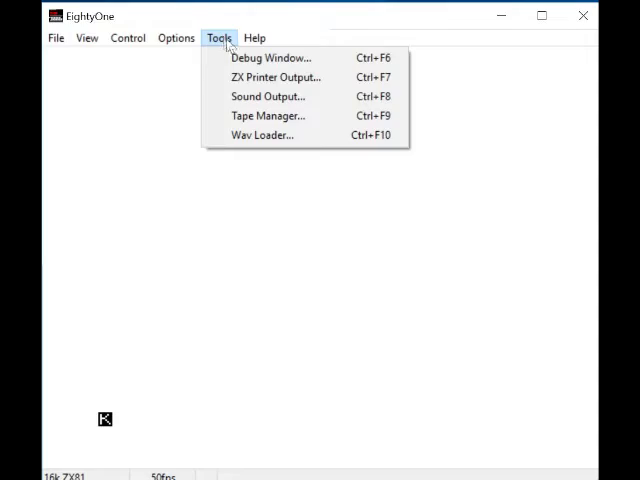
{"action": "left_click", "coordinate": [271, 57]}
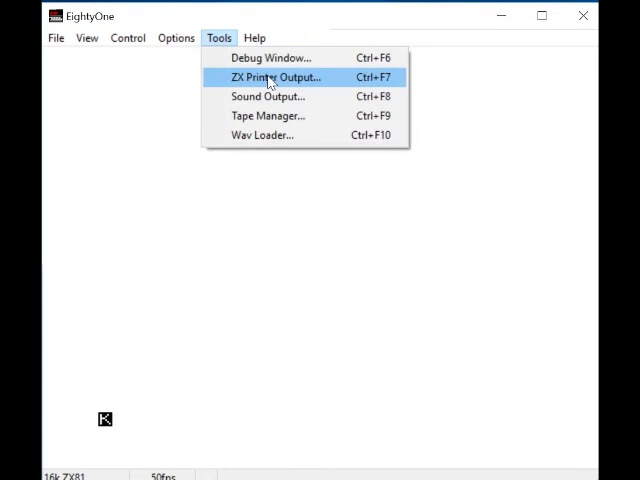
{"action": "left_click", "coordinate": [274, 77]}
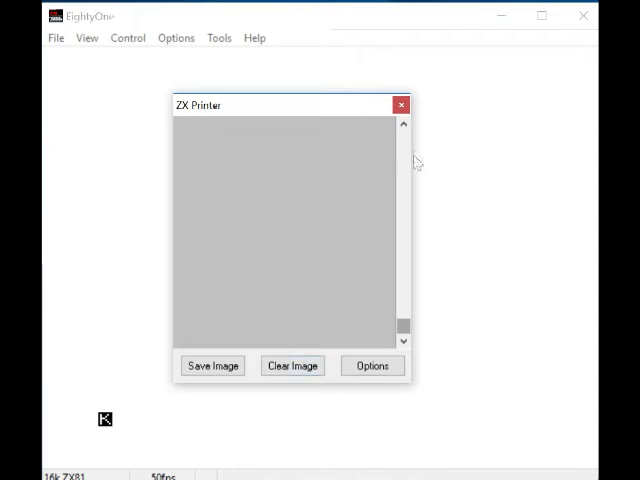
- Reveal the ZX Printer's carriage and paper feed speed sliders, then close the printer window
{"action": "left_click", "coordinate": [371, 365]}
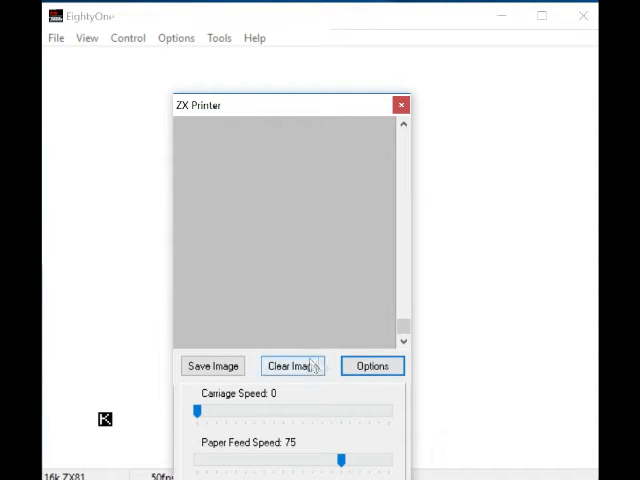
{"action": "left_click", "coordinate": [401, 105]}
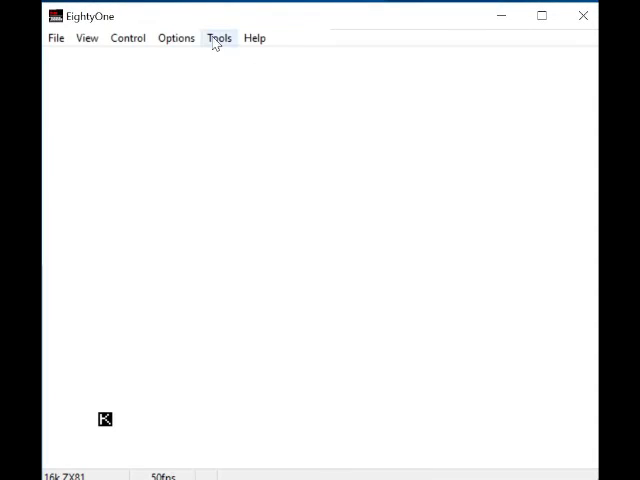
{"action": "left_click", "coordinate": [219, 38]}
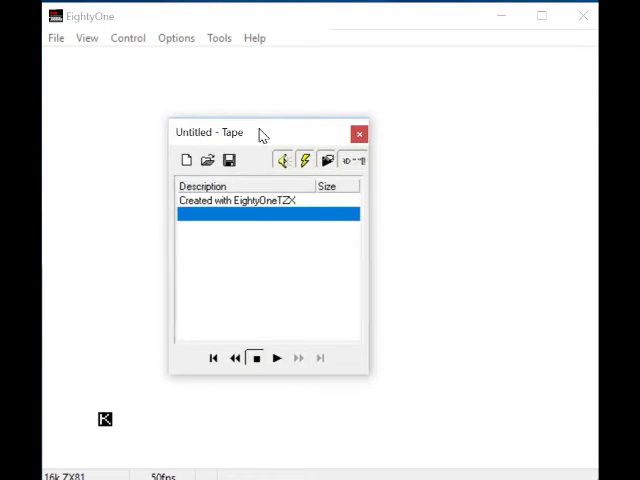
- Drag the Untitled tape manager window toward the centre of the screen
{"action": "left_click_drag", "start_coordinate": [258, 131], "coordinate": [282, 141]}
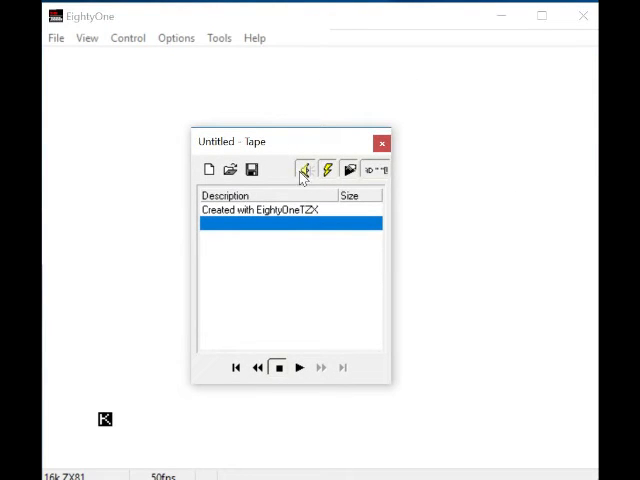
{"action": "mouse_move", "coordinate": [305, 169]}
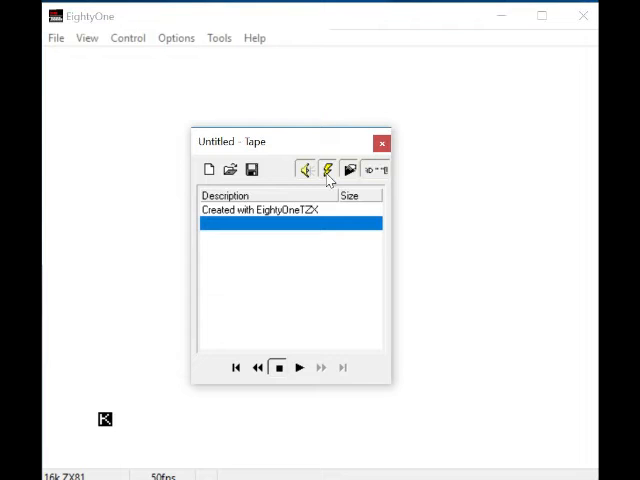
{"action": "mouse_move", "coordinate": [328, 169]}
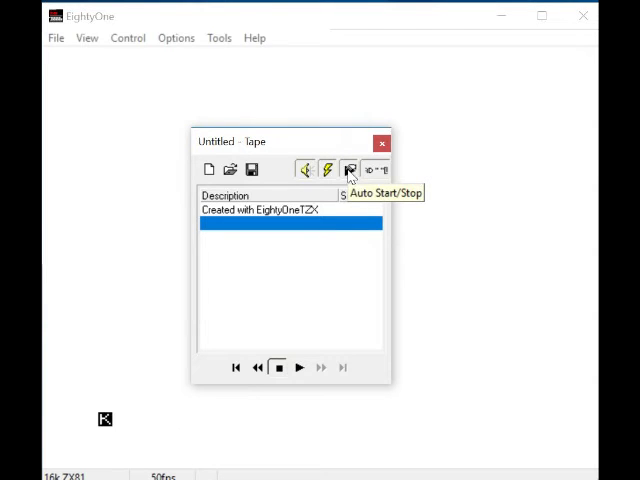
{"action": "mouse_move", "coordinate": [377, 169]}
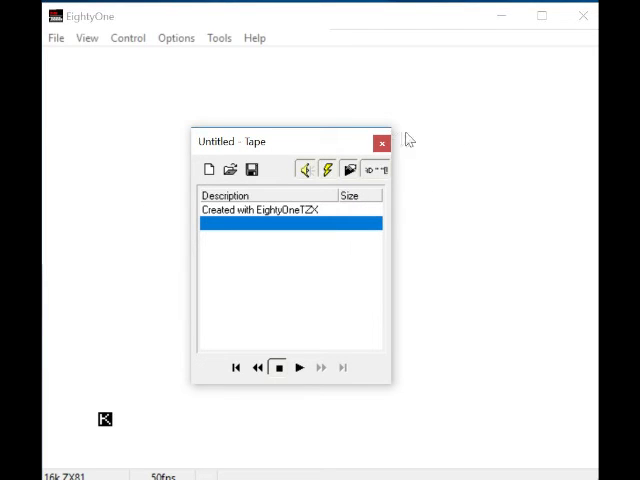
- Close the tape manager and glance at the Tools menu without choosing anything
{"action": "left_click", "coordinate": [382, 142]}
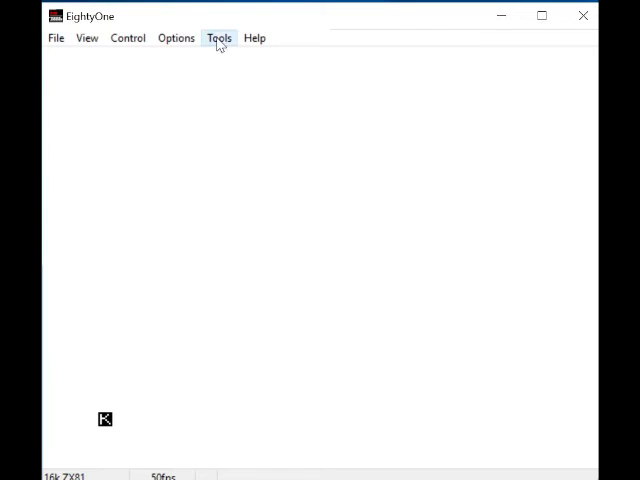
{"action": "left_click", "coordinate": [218, 38]}
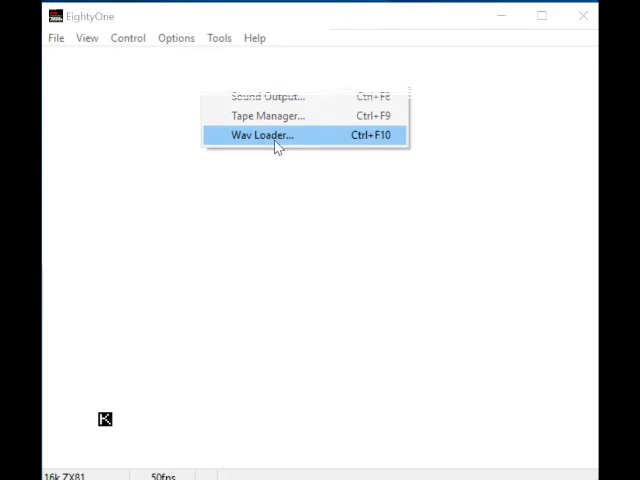
{"action": "left_click", "coordinate": [263, 135]}
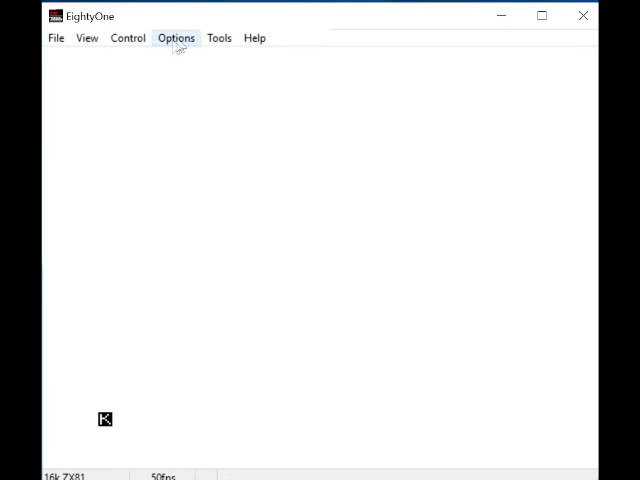
- Browse the Control and Options menus to view tape source choices, TZX Manager selected
{"action": "left_click", "coordinate": [127, 38]}
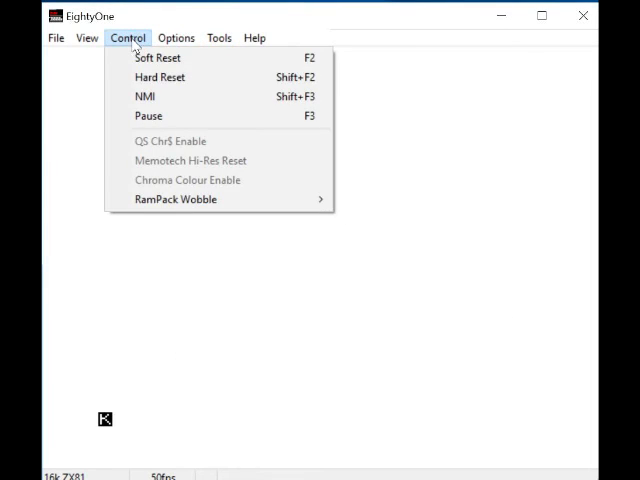
{"action": "left_click", "coordinate": [176, 37]}
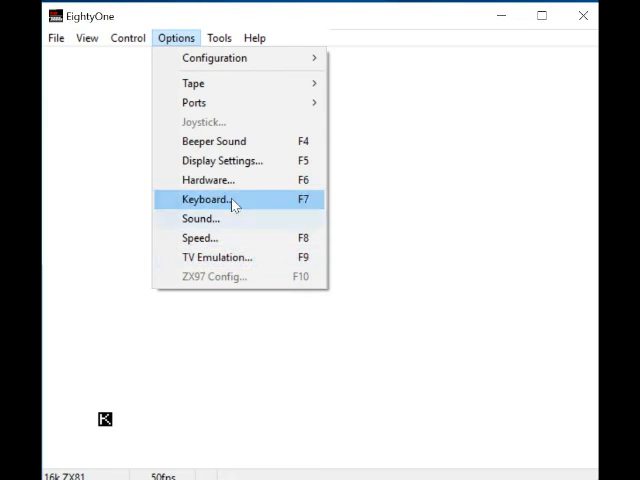
{"action": "mouse_move", "coordinate": [193, 83]}
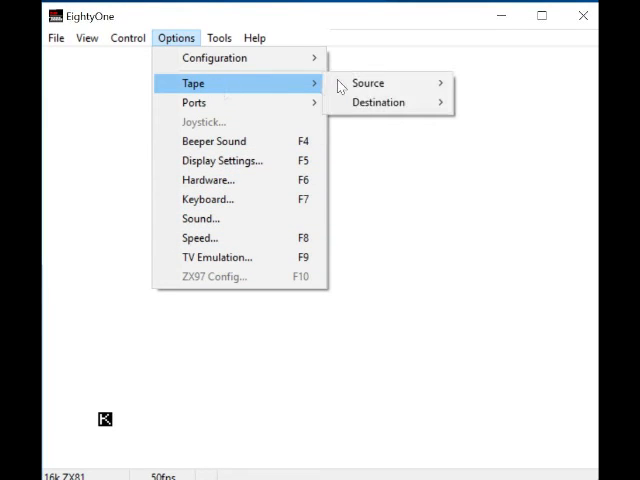
{"action": "left_click", "coordinate": [368, 83]}
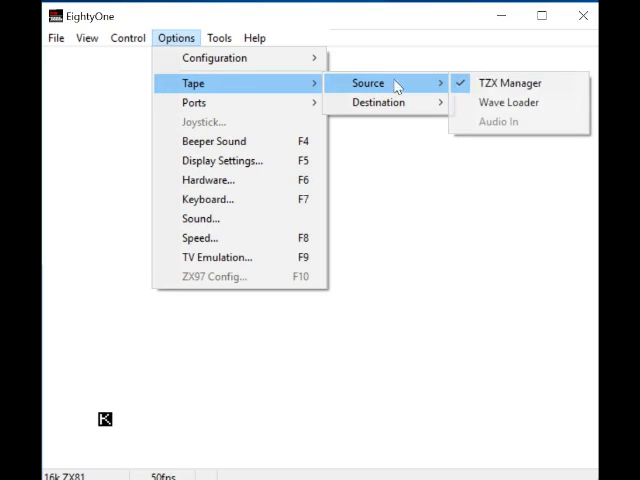
{"action": "mouse_move", "coordinate": [378, 102]}
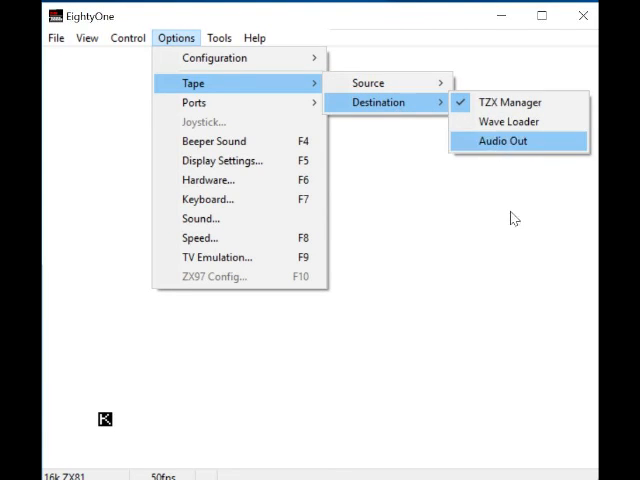
- Open the on-screen ZX81 keyboard showing each key's keyword and symbol legends
{"action": "left_click", "coordinate": [254, 38]}
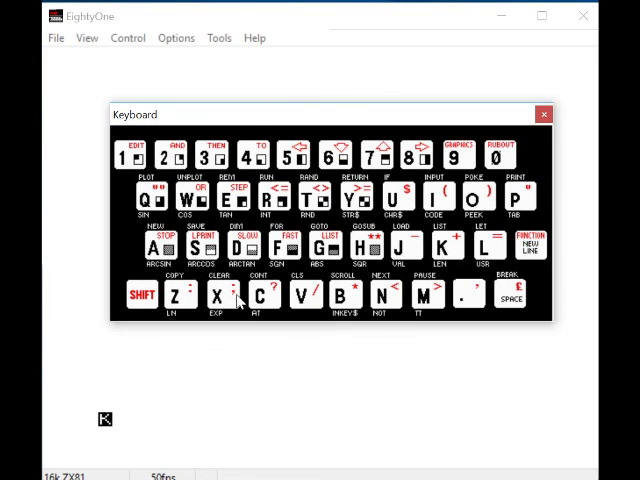
{"action": "mouse_move", "coordinate": [493, 295]}
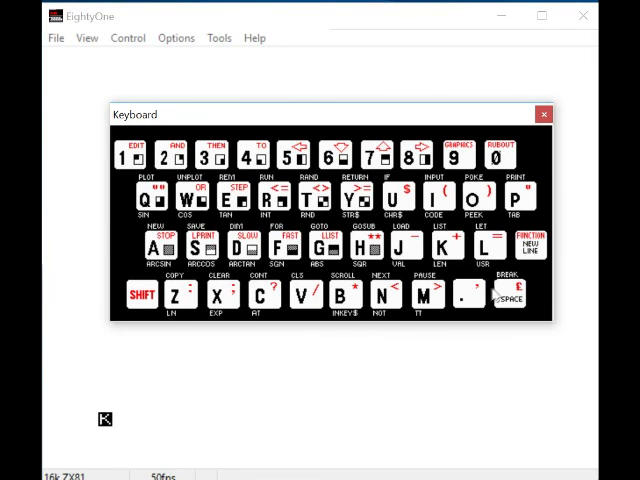
{"action": "mouse_move", "coordinate": [275, 392]}
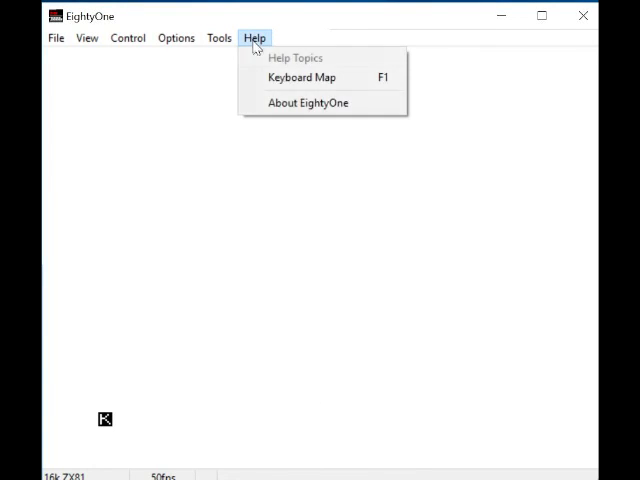
- View the About EightyOne box for version 1.2 and dismiss it with OK
{"action": "left_click", "coordinate": [308, 102]}
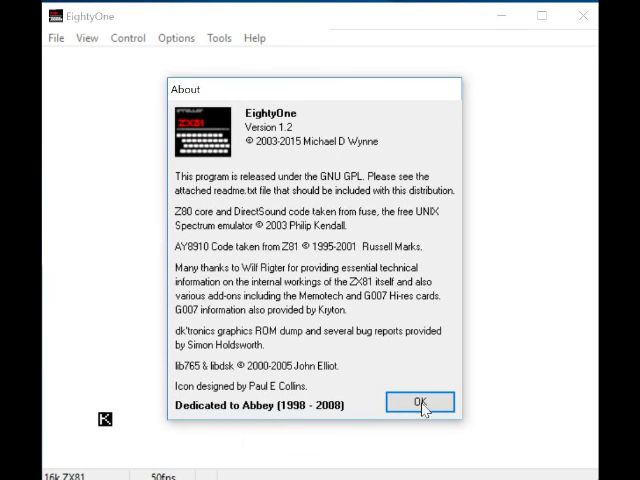
{"action": "left_click", "coordinate": [418, 402]}
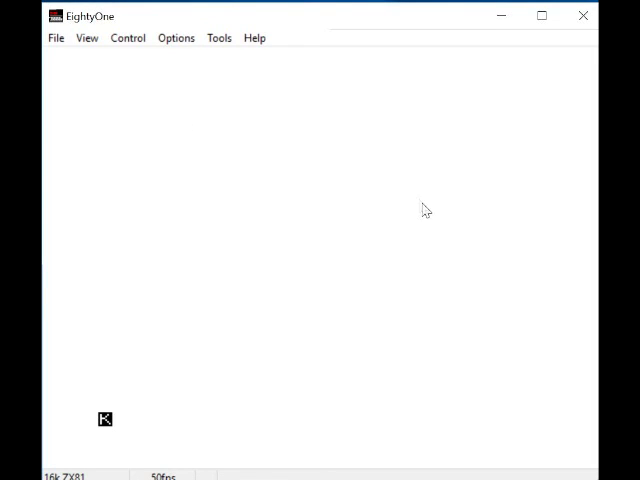
{"action": "mouse_move", "coordinate": [403, 250]}
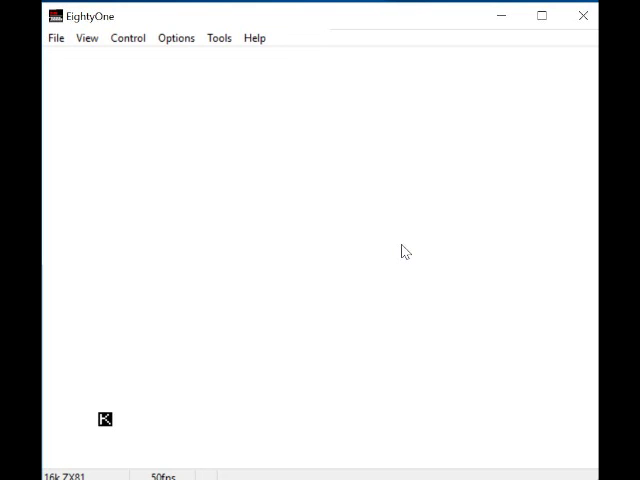
{"action": "mouse_move", "coordinate": [406, 211]}
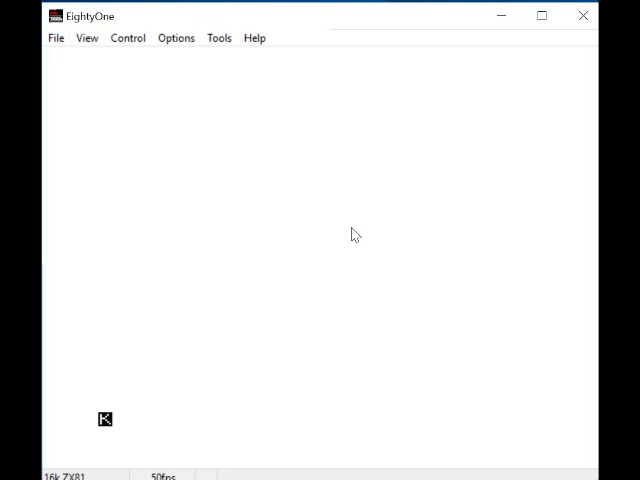
{"action": "mouse_move", "coordinate": [449, 194]}
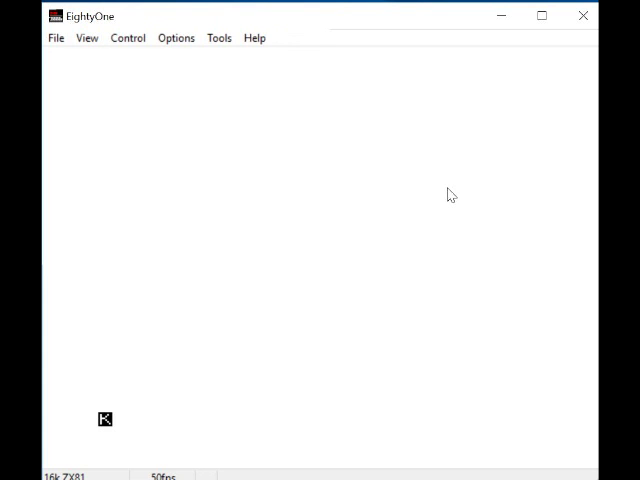
{"action": "mouse_move", "coordinate": [421, 236]}
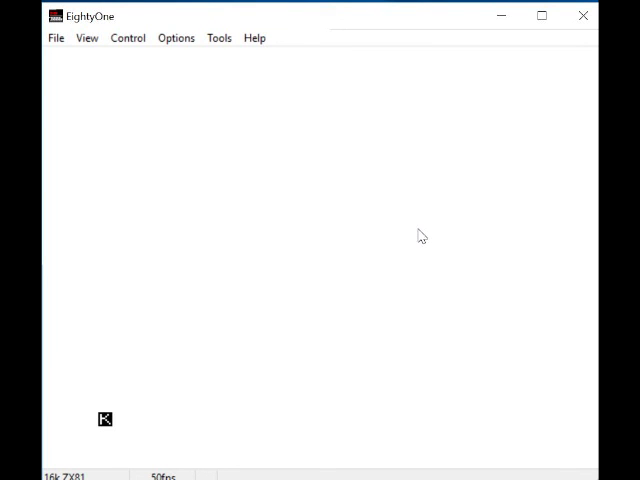